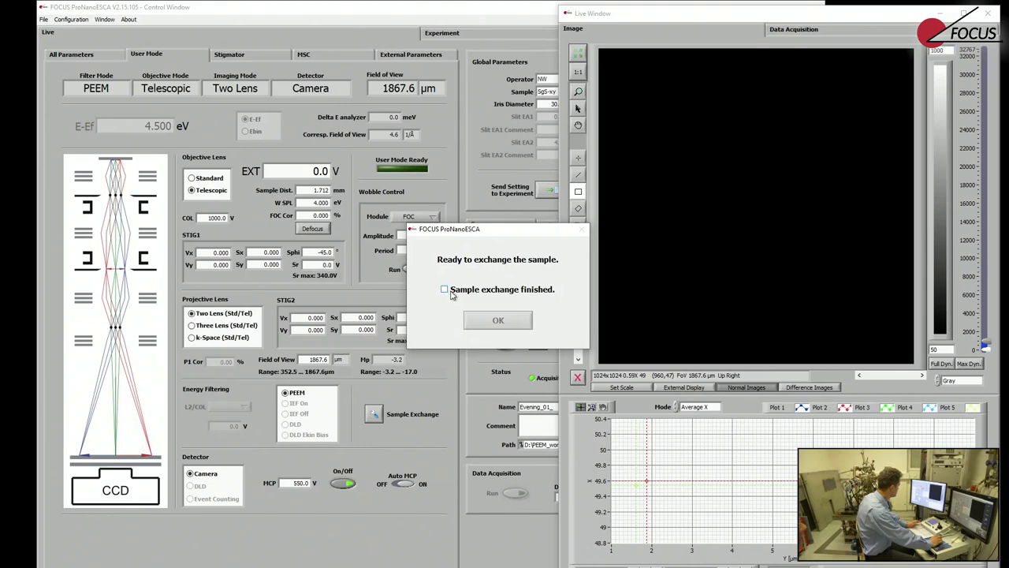
Mark the sample exchange as finished and confirm the exchange prompt.
left_click(444, 288)
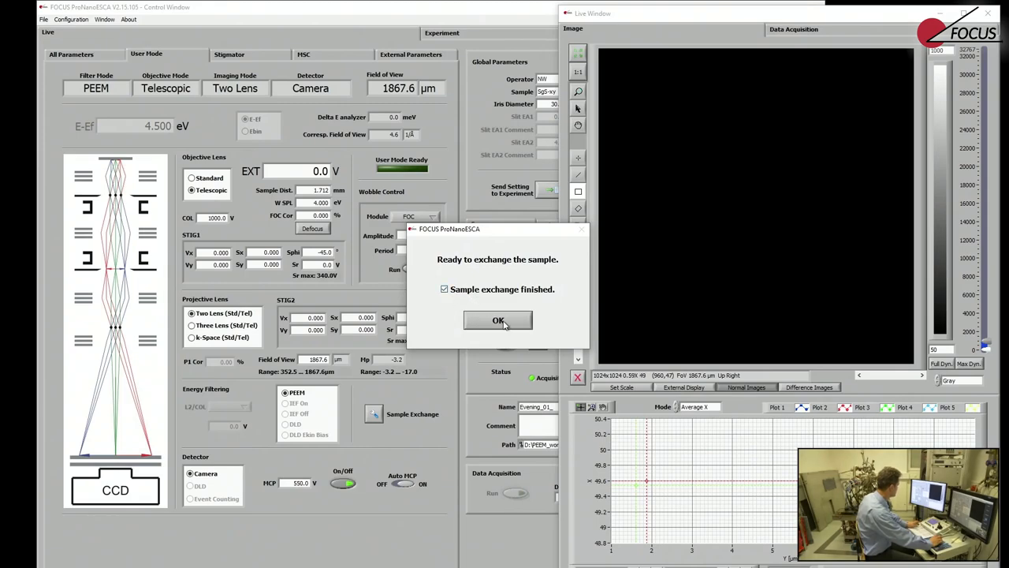
left_click(497, 320)
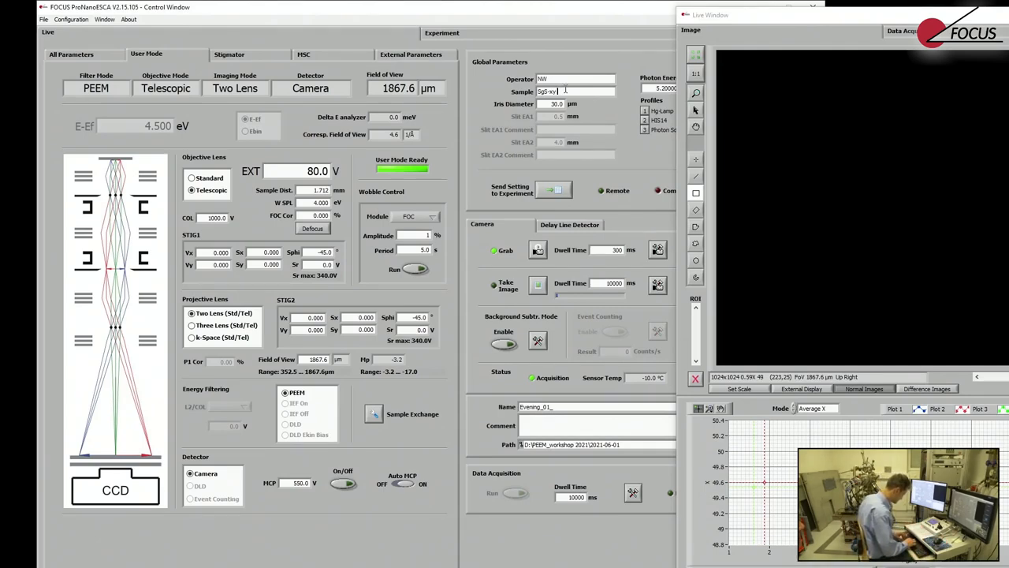
Append 'het2d' to the Sample field so the name reads 'SgS-xy het2d'.
type("het")
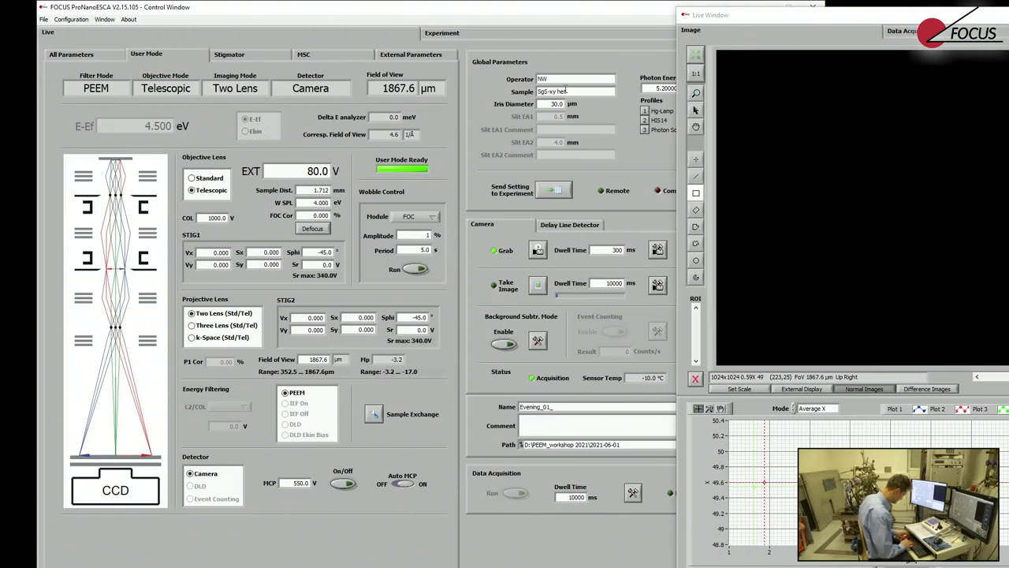
type("2d")
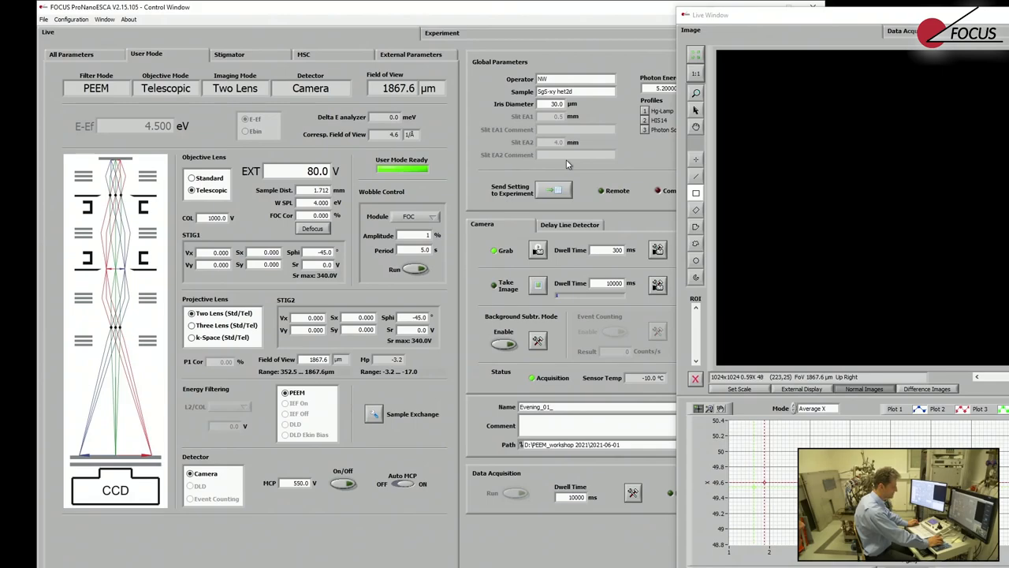
mouse_move(578, 222)
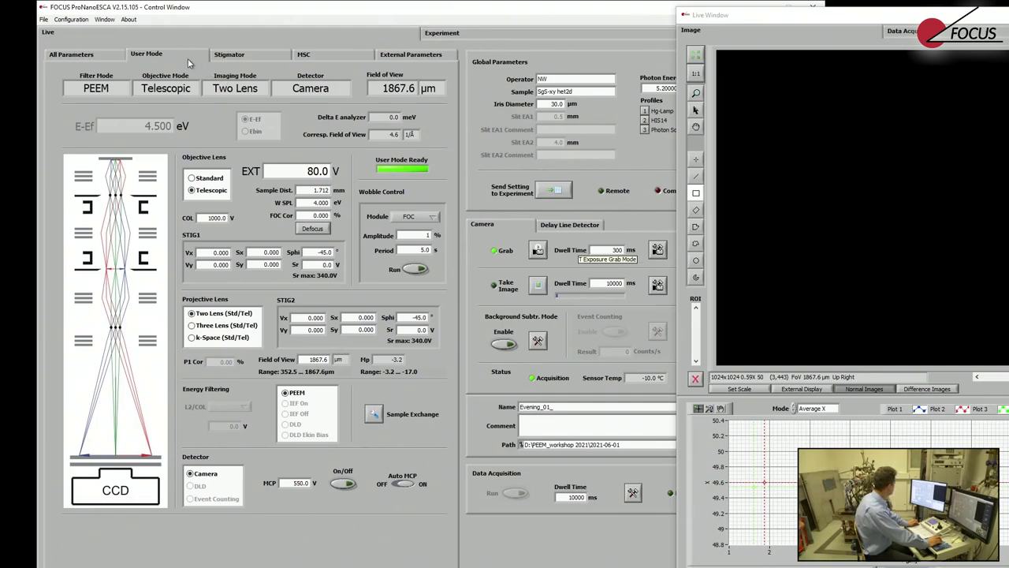
mouse_move(395, 207)
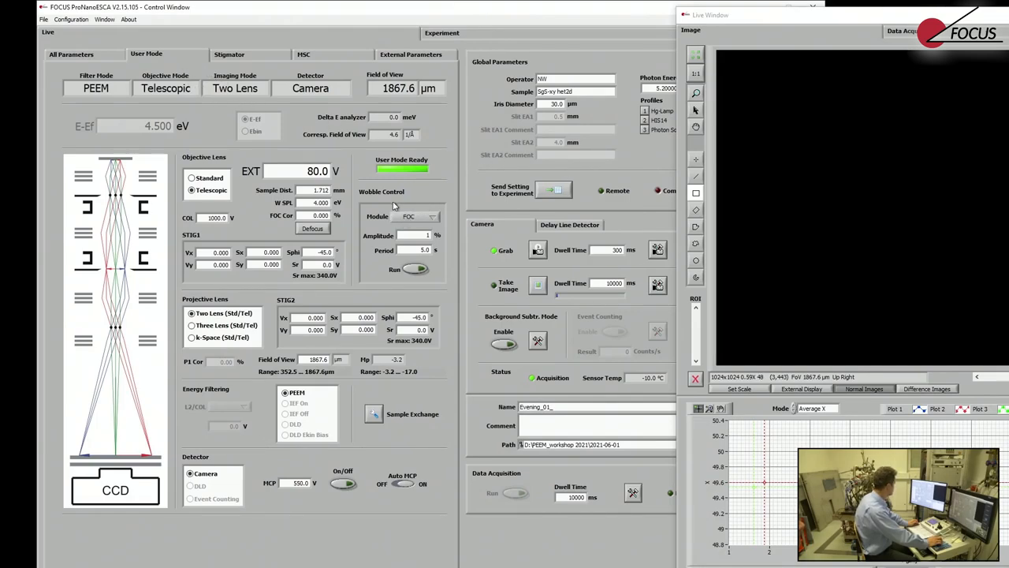
mouse_move(171, 193)
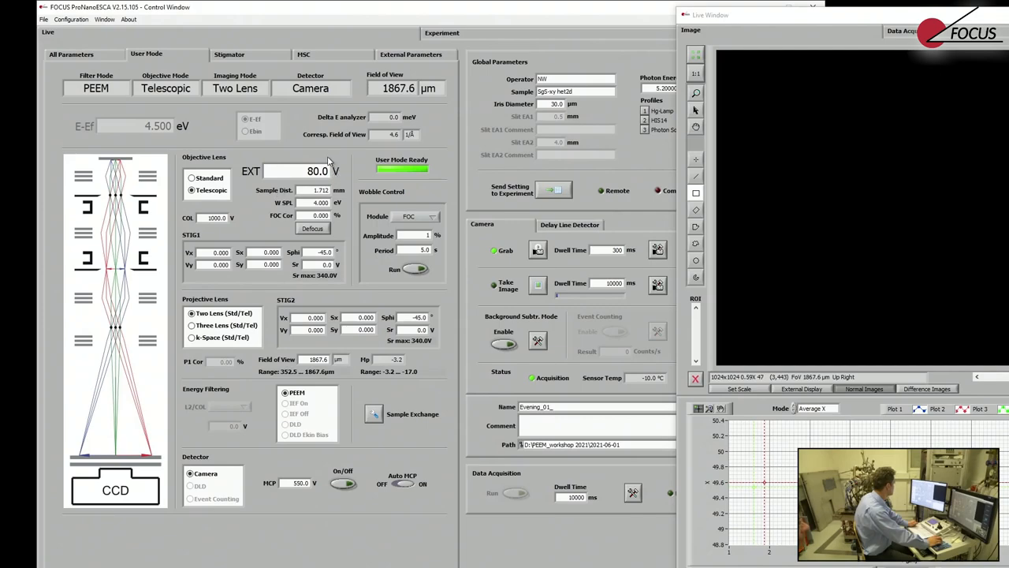
mouse_move(347, 184)
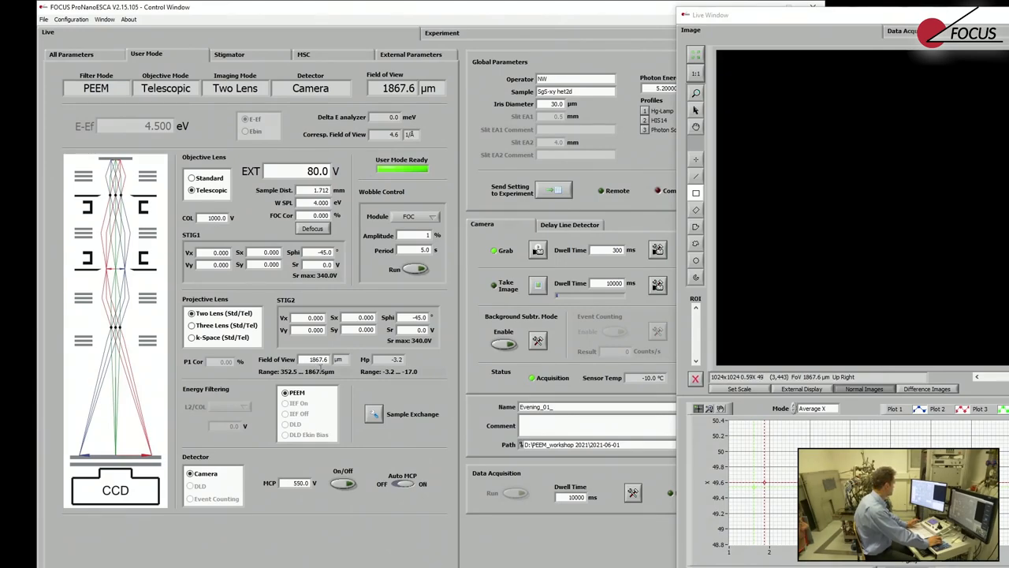
mouse_move(353, 196)
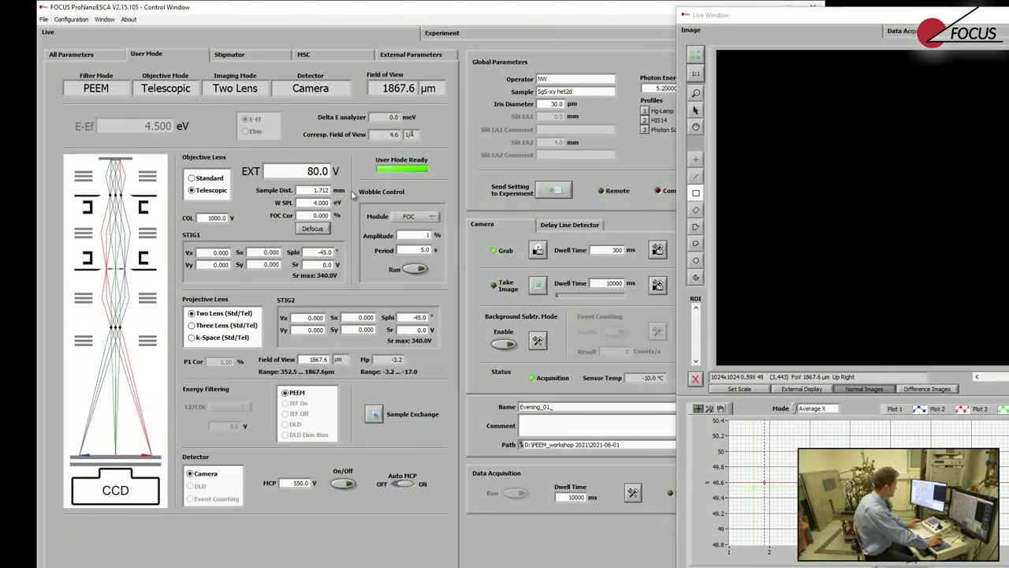
mouse_move(345, 173)
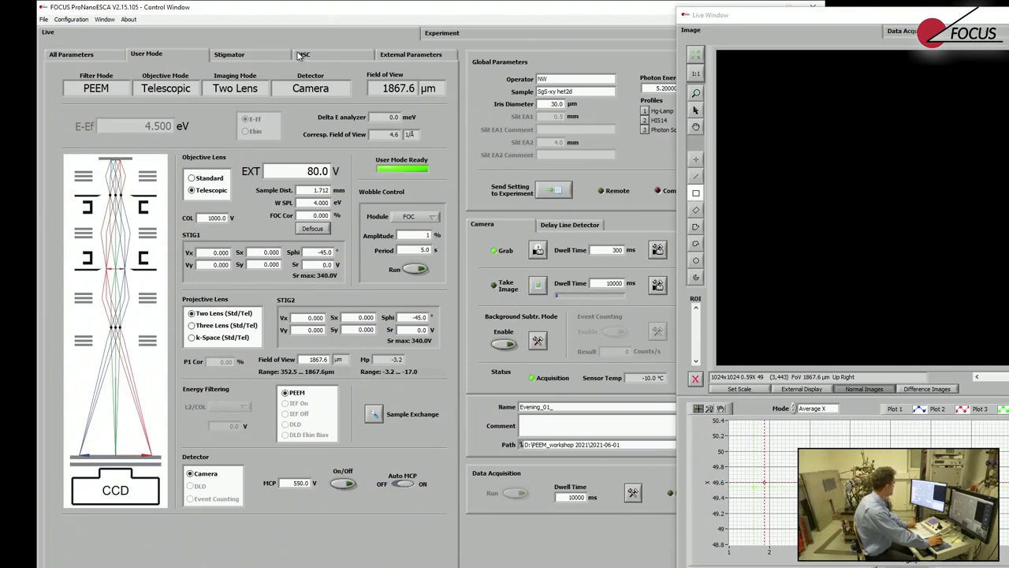
Check the aperture positions on the MSC page, then return to User Mode.
left_click(303, 54)
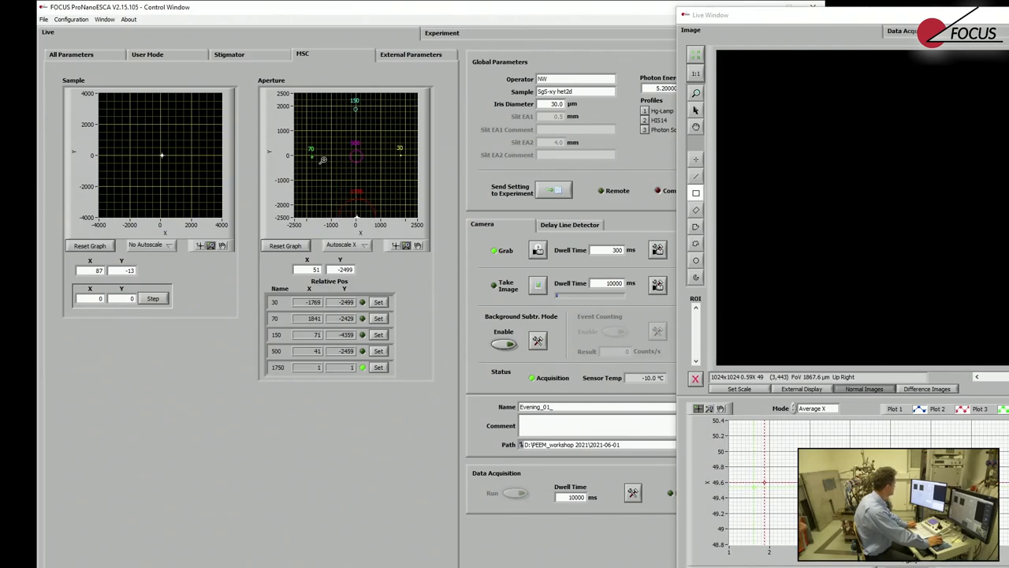
left_click(147, 53)
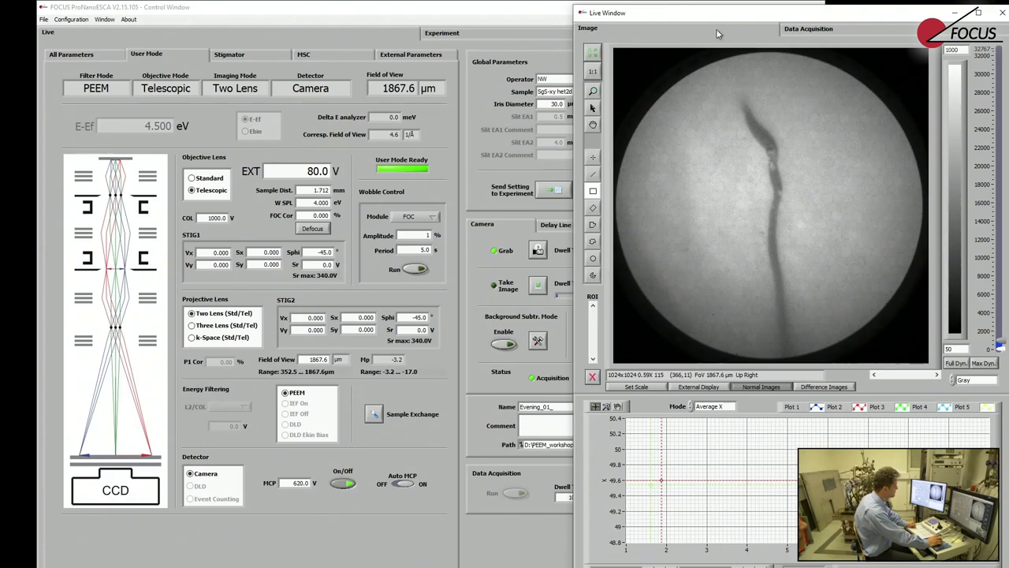
mouse_move(690, 210)
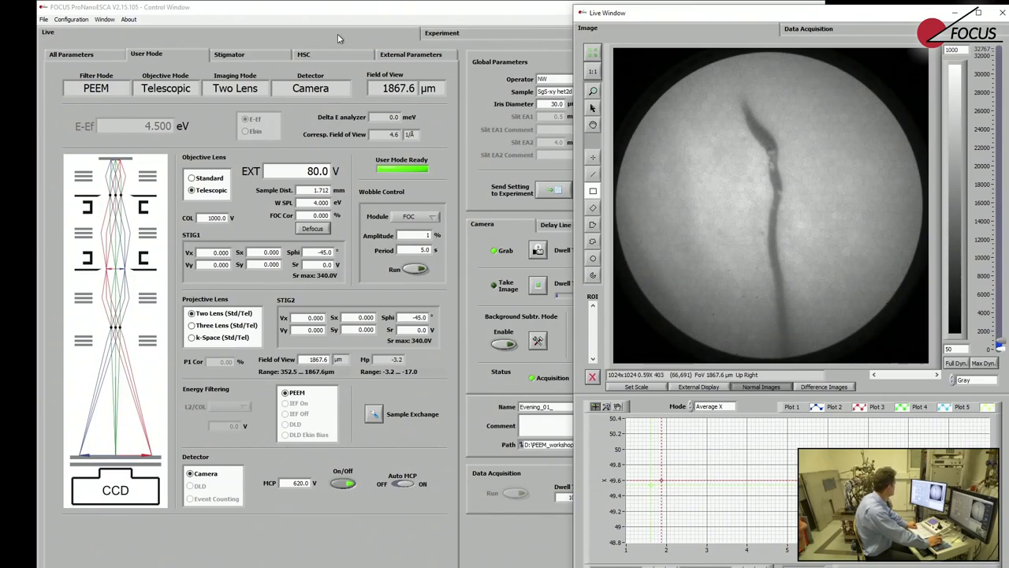
Review aperture positions on MSC, return to User Mode, and select the MCP voltage.
left_click(303, 54)
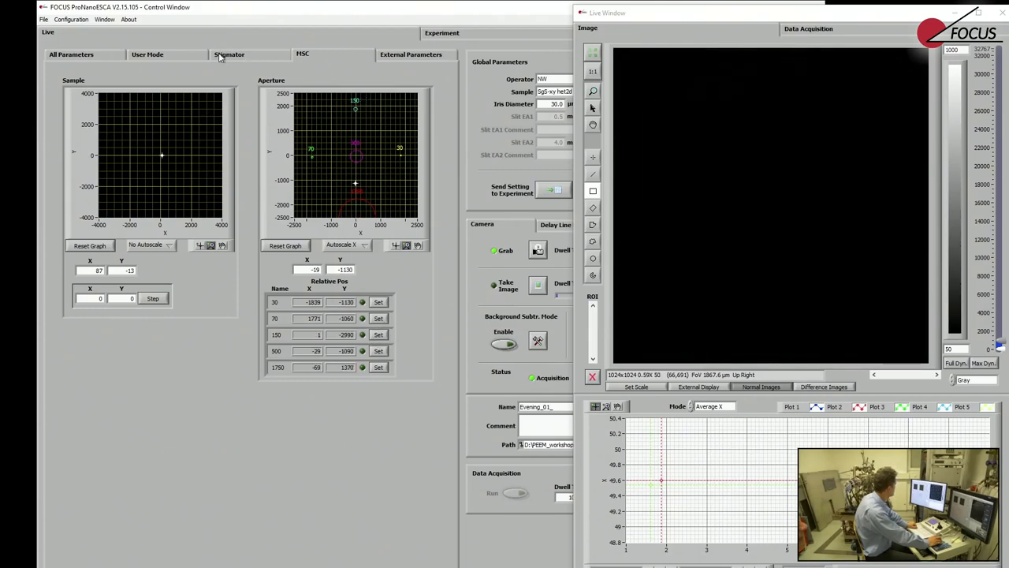
left_click(147, 54)
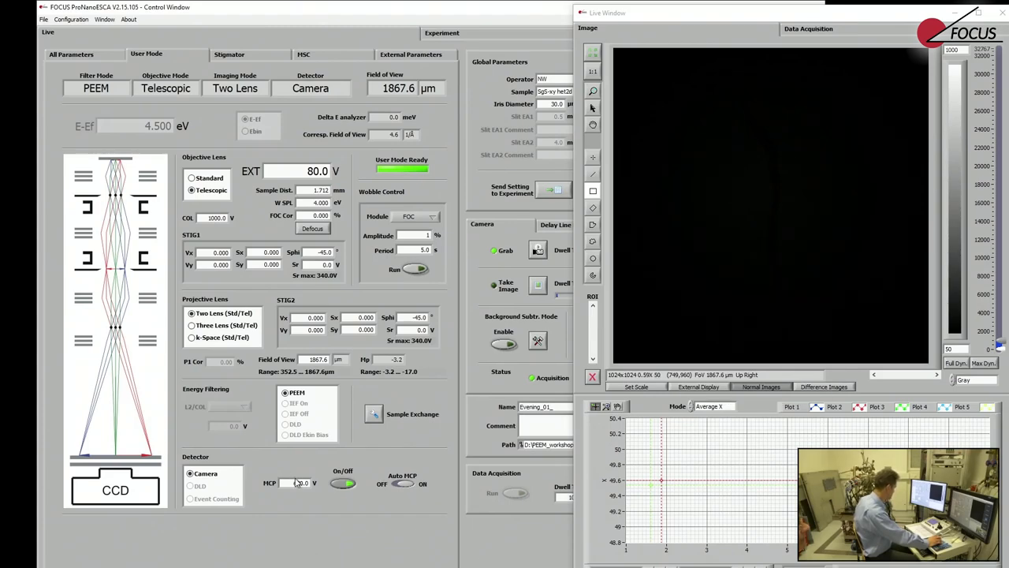
triple_click(298, 483)
type("800")
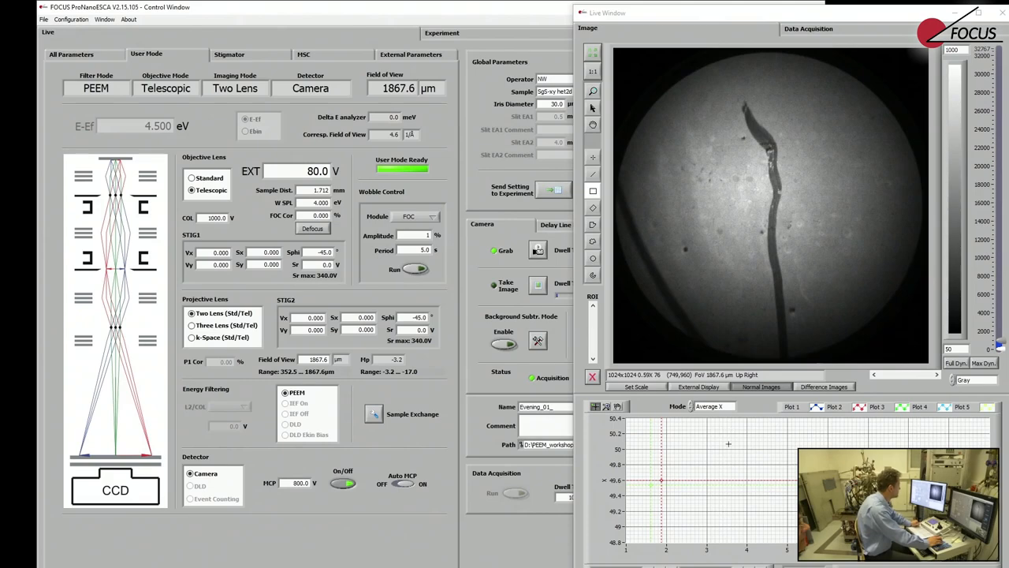
mouse_move(778, 210)
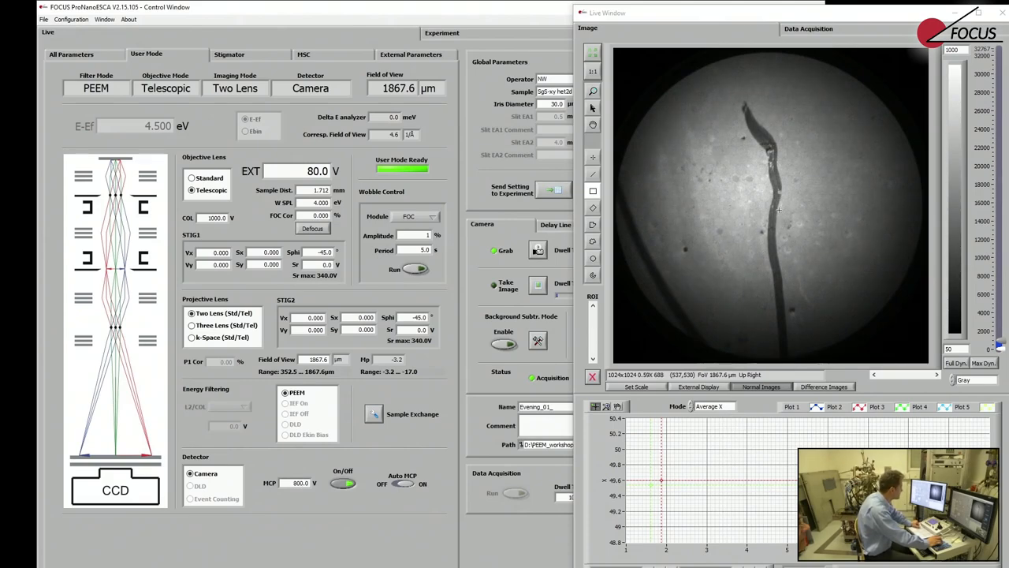
mouse_move(772, 213)
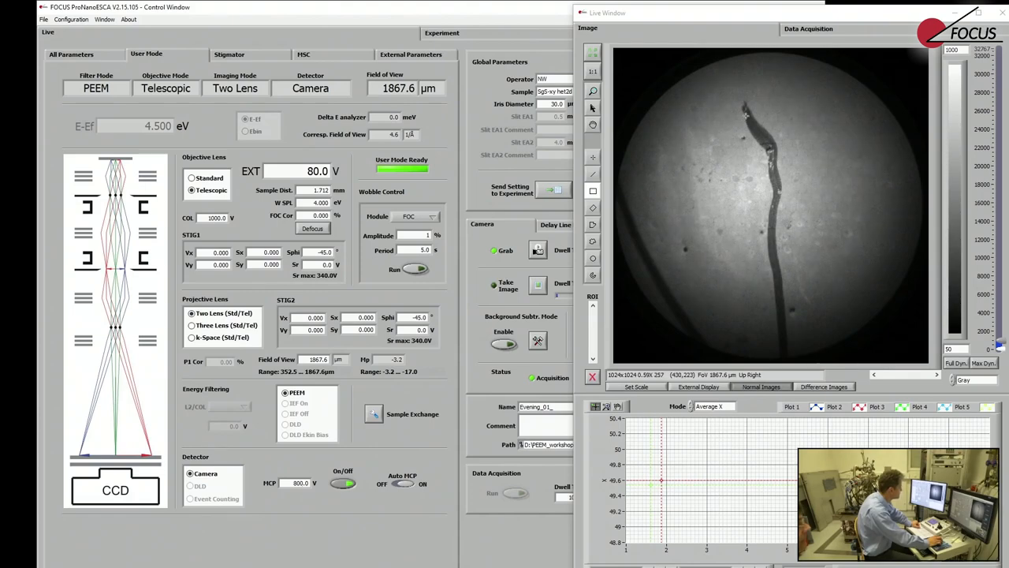
mouse_move(780, 211)
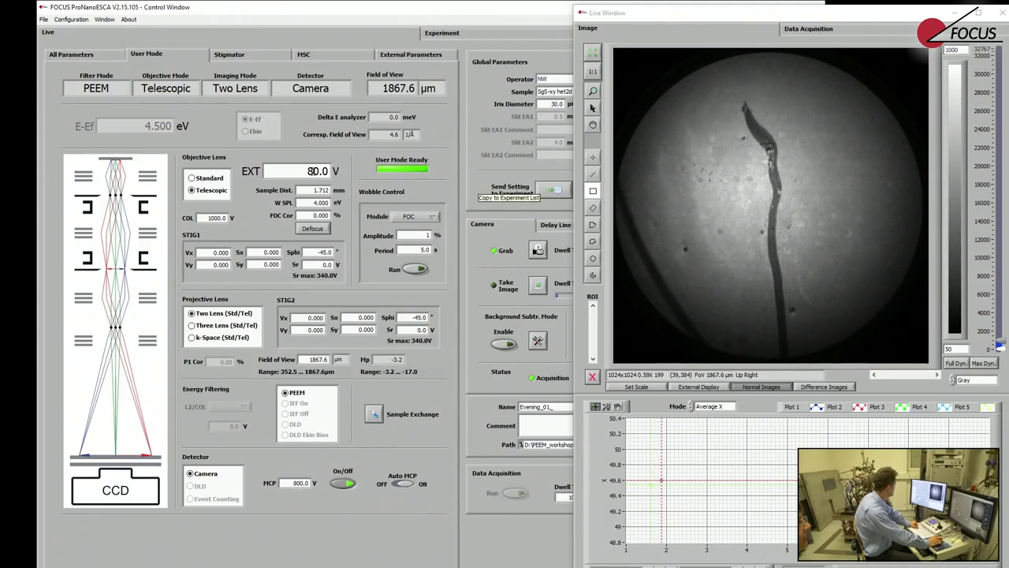
Select the extractor voltage value in User Mode to replace it with 50 V.
triple_click(316, 171)
type("50")
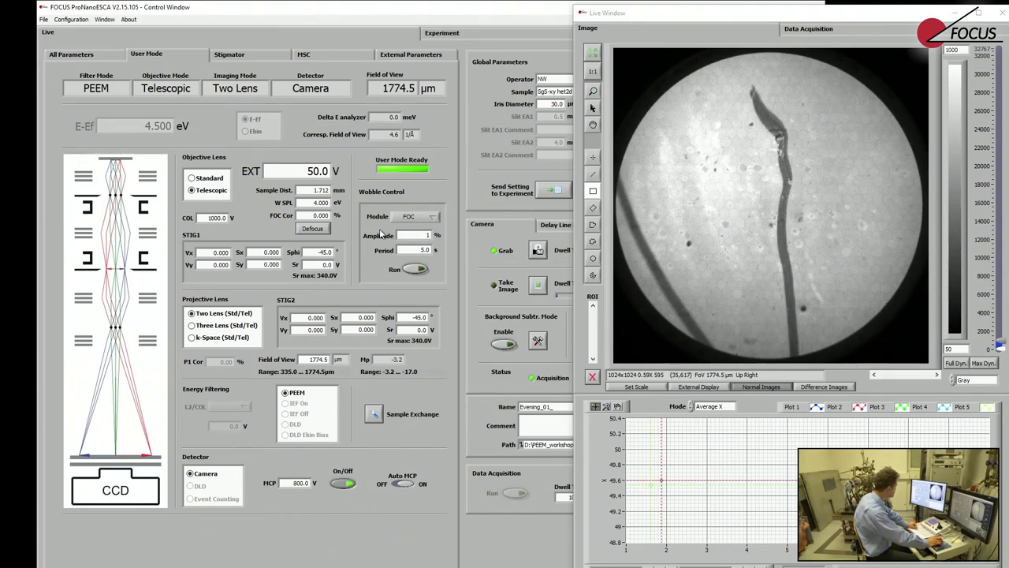
Select the MCP voltage value in the Detector section to change it to 790 V.
triple_click(298, 482)
type("700")
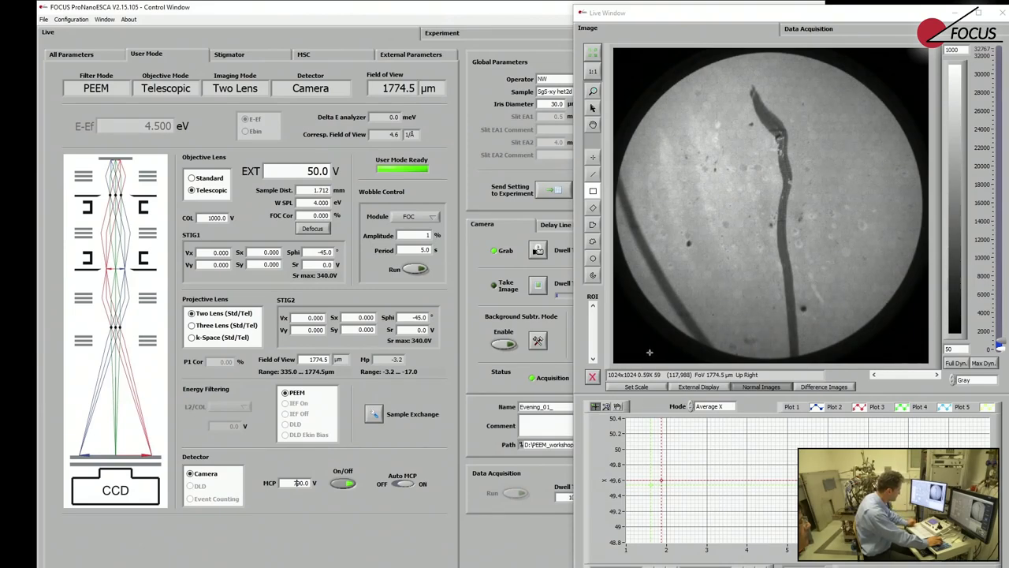
mouse_move(759, 209)
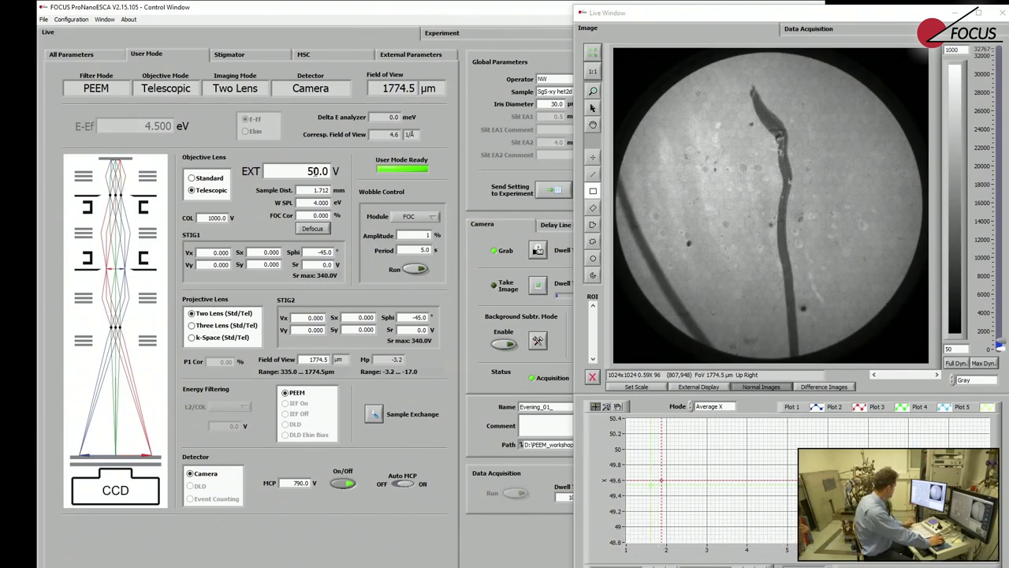
triple_click(304, 171)
type("500")
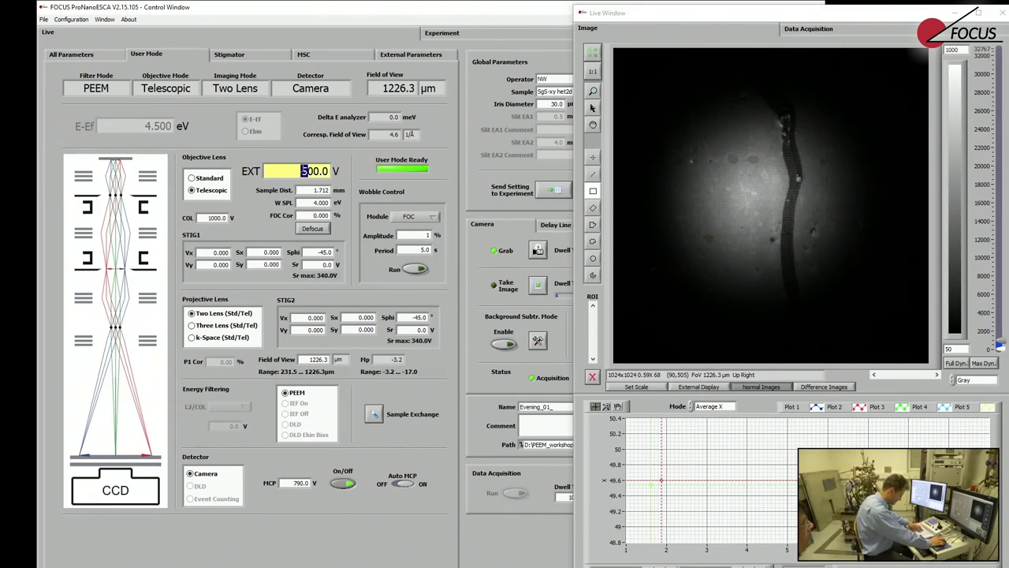
type("2000.0")
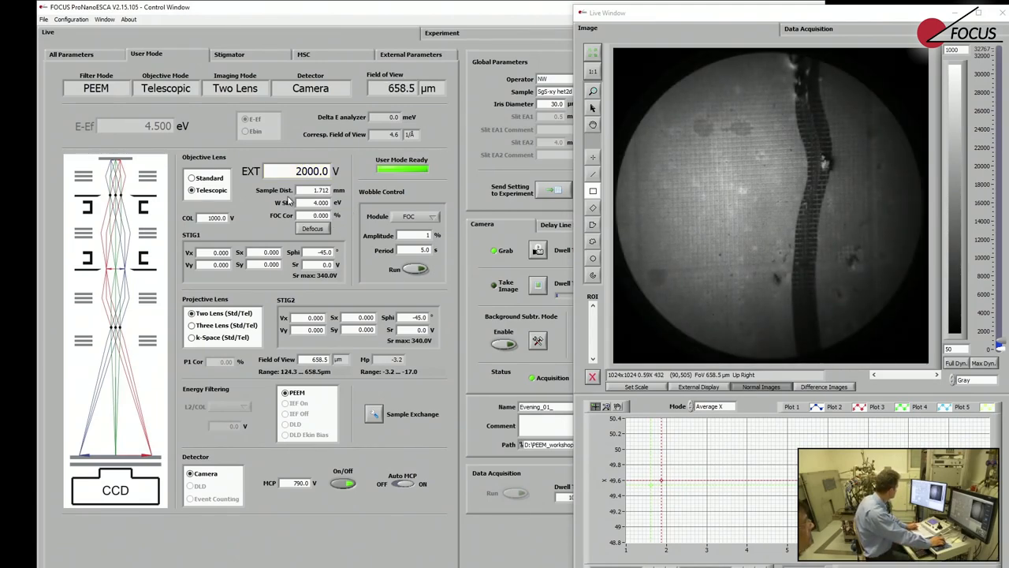
triple_click(312, 171)
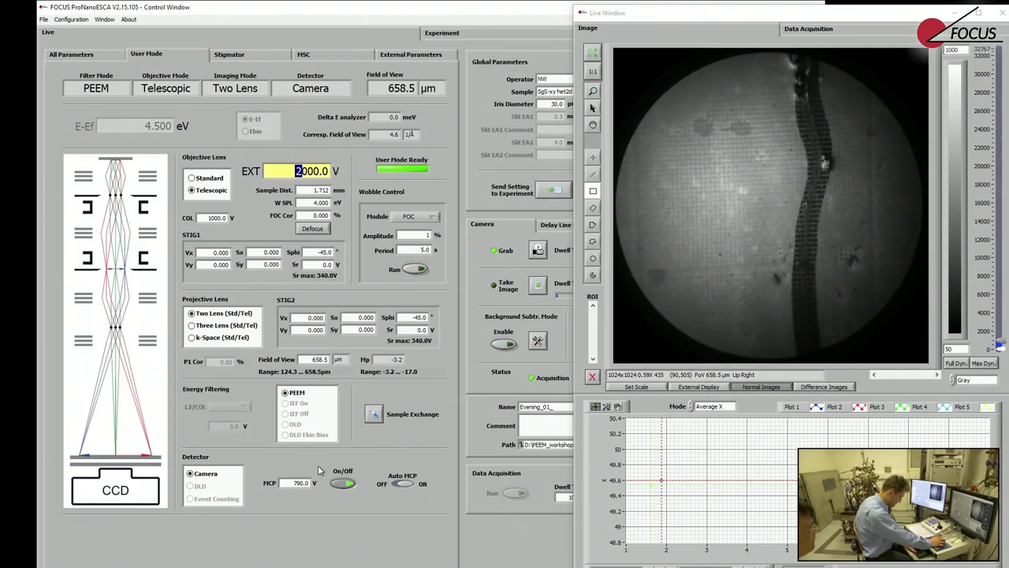
type("4000.0")
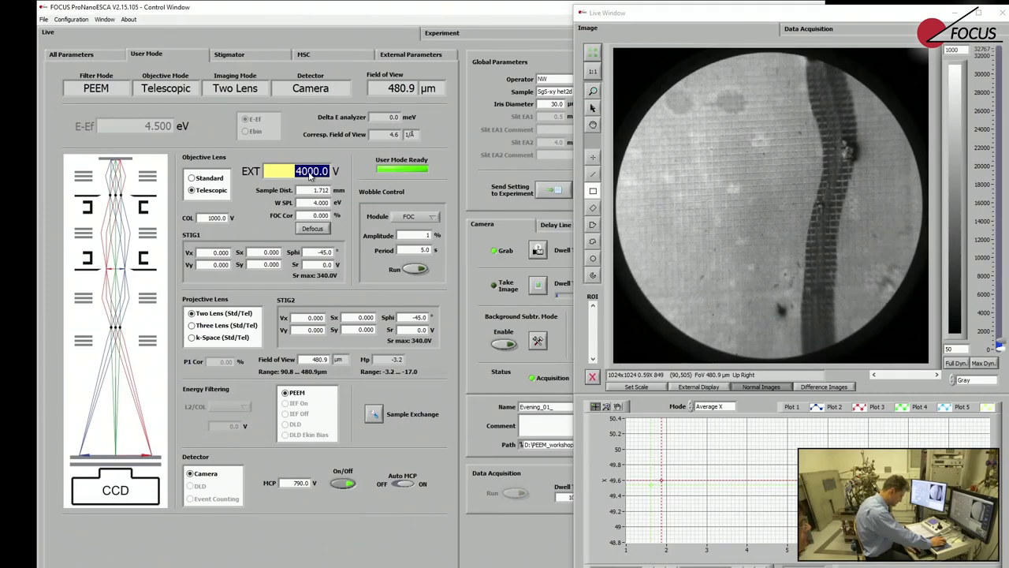
type("50.0")
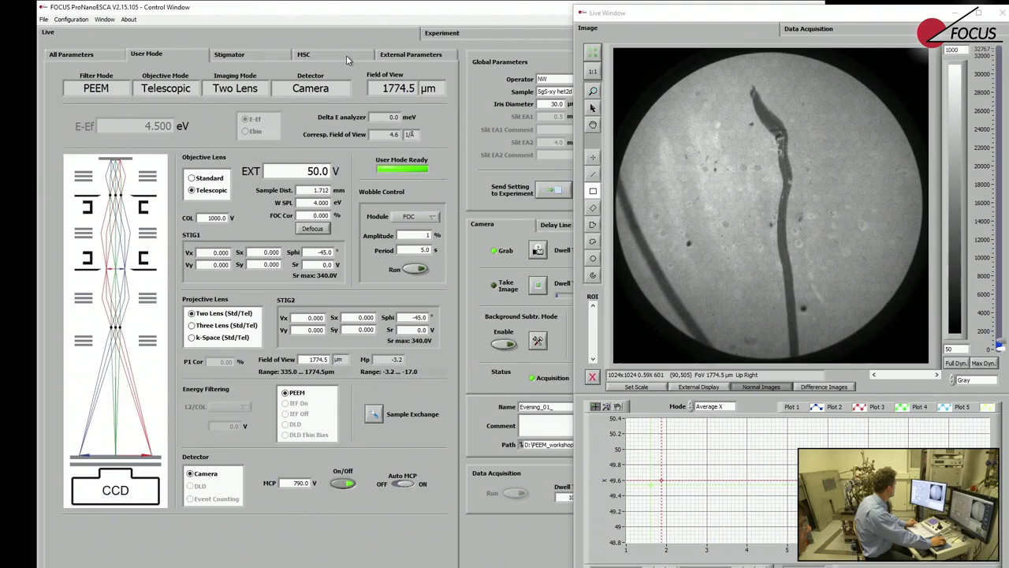
View the sample and aperture positions on MSC, then return to User Mode.
left_click(303, 53)
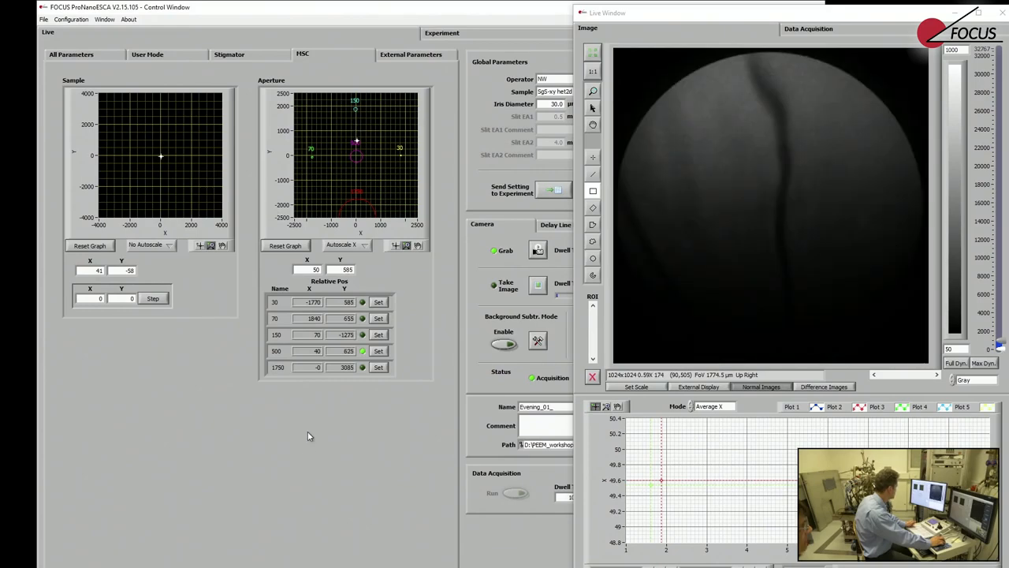
left_click(146, 53)
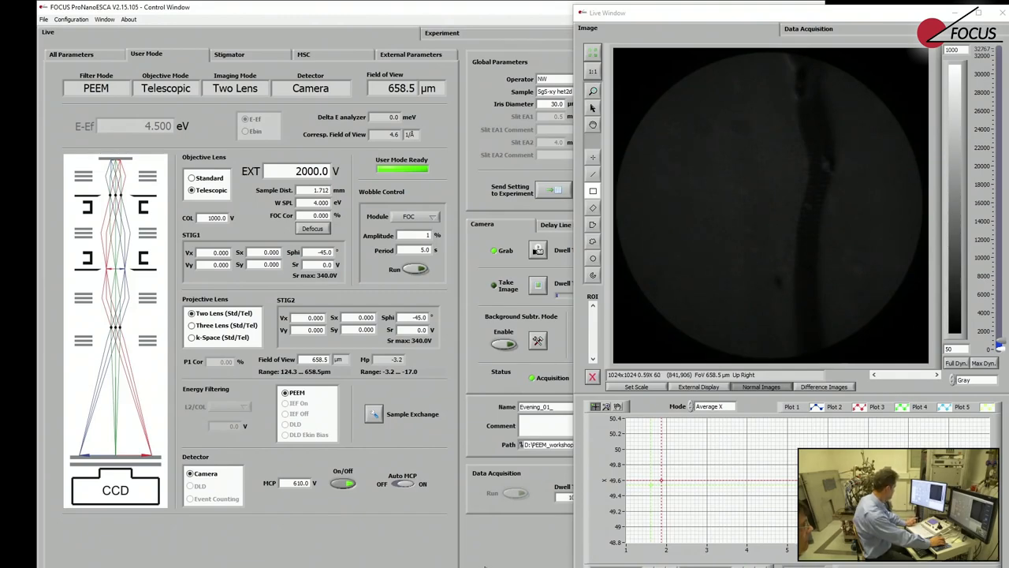
Edit the extractor voltage, entering 2000.0 and 200.0, then show the aperture position maps.
left_click(319, 359)
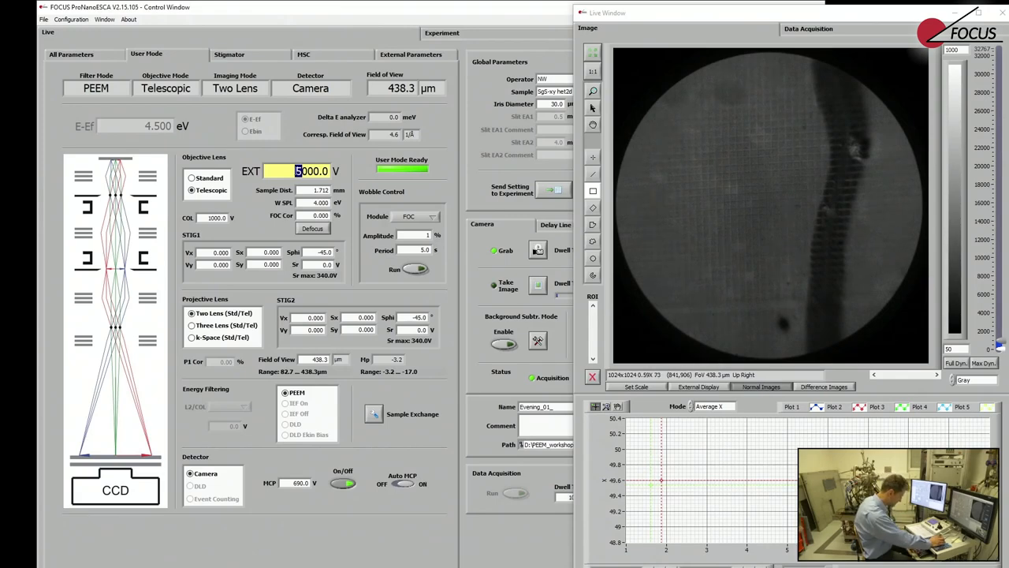
type("2000.0")
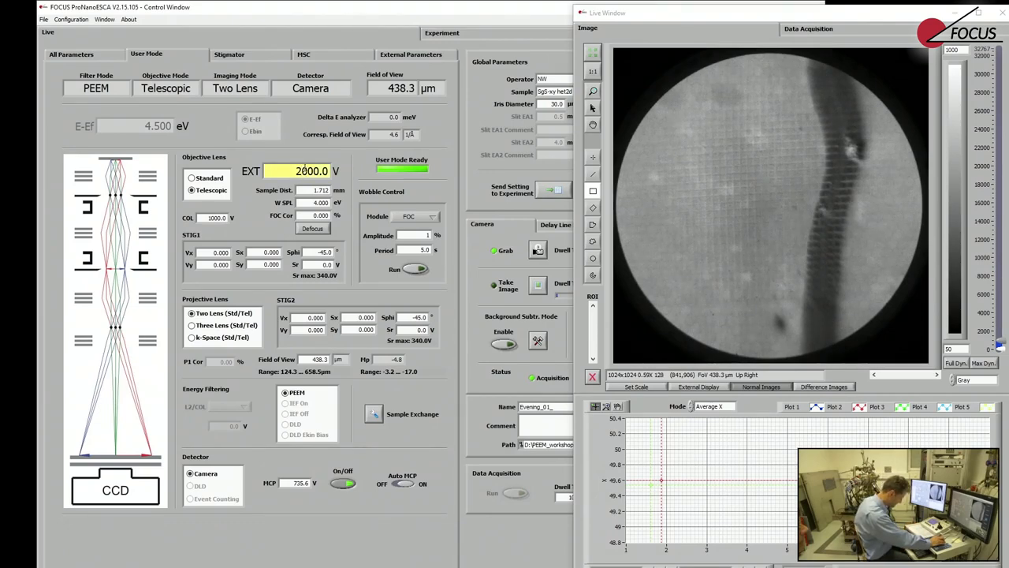
type("200.0")
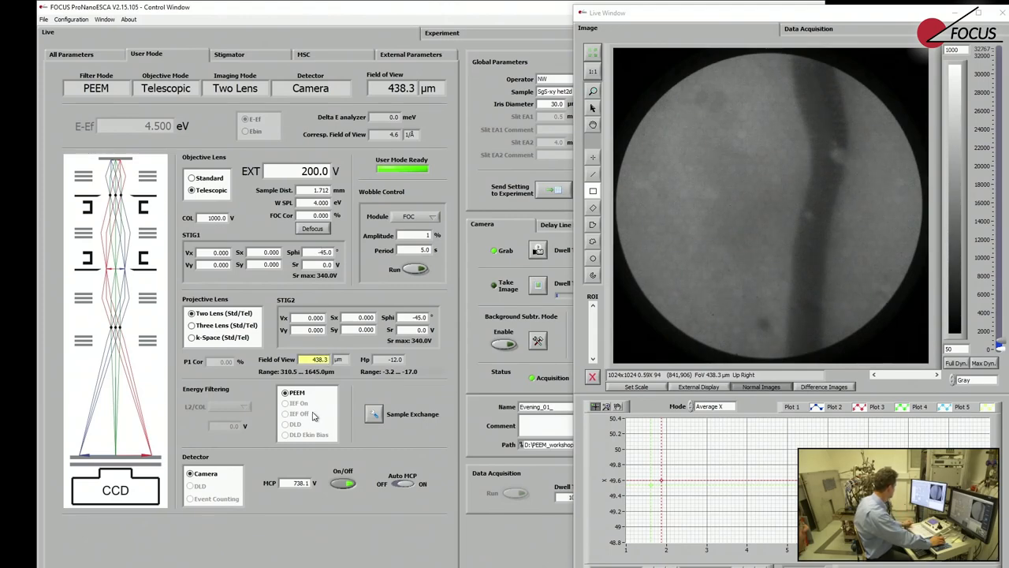
left_click(302, 55)
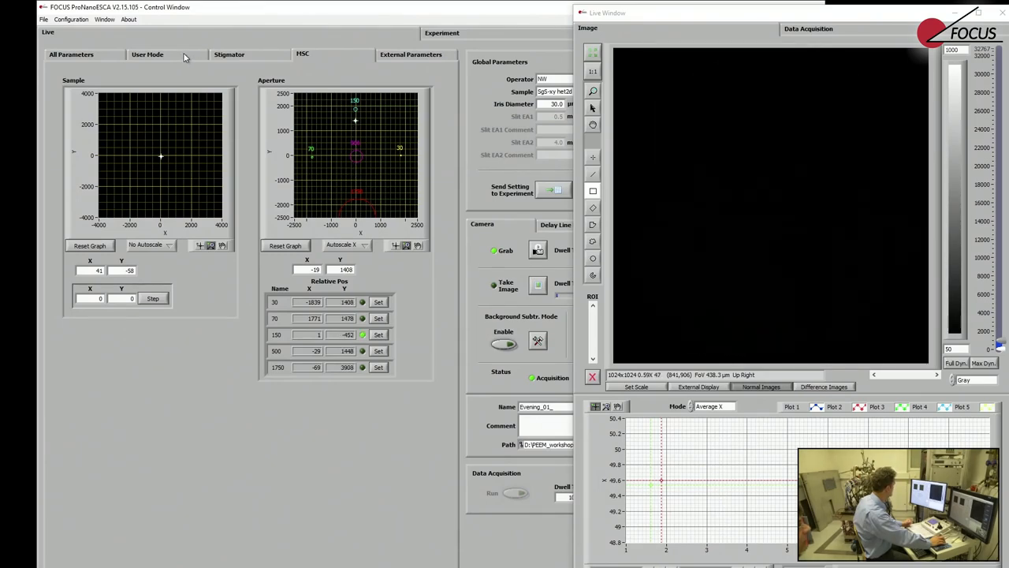
Return to User Mode with EXT at 12000 V and a 327.3 µm field.
left_click(148, 54)
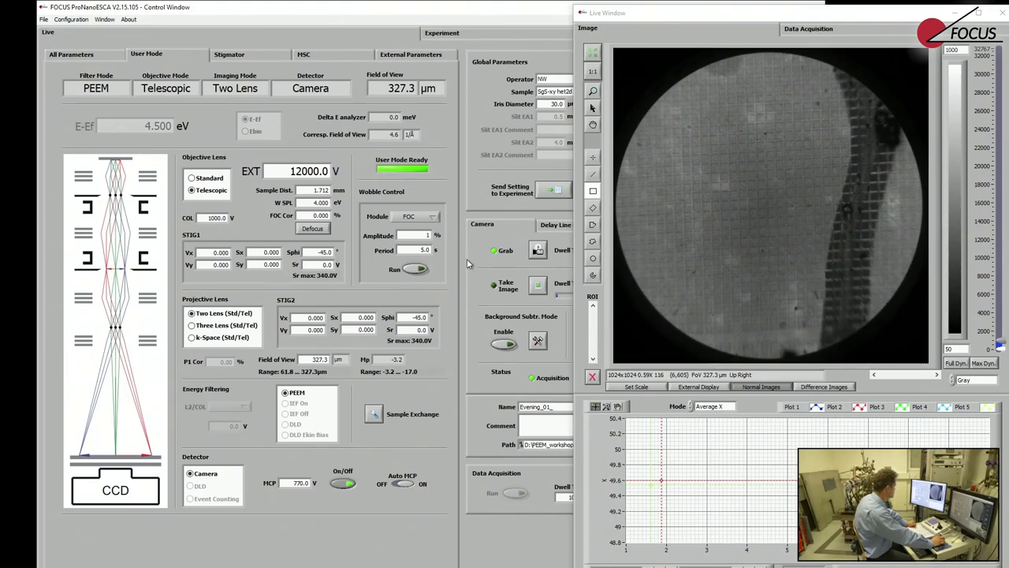
mouse_move(469, 227)
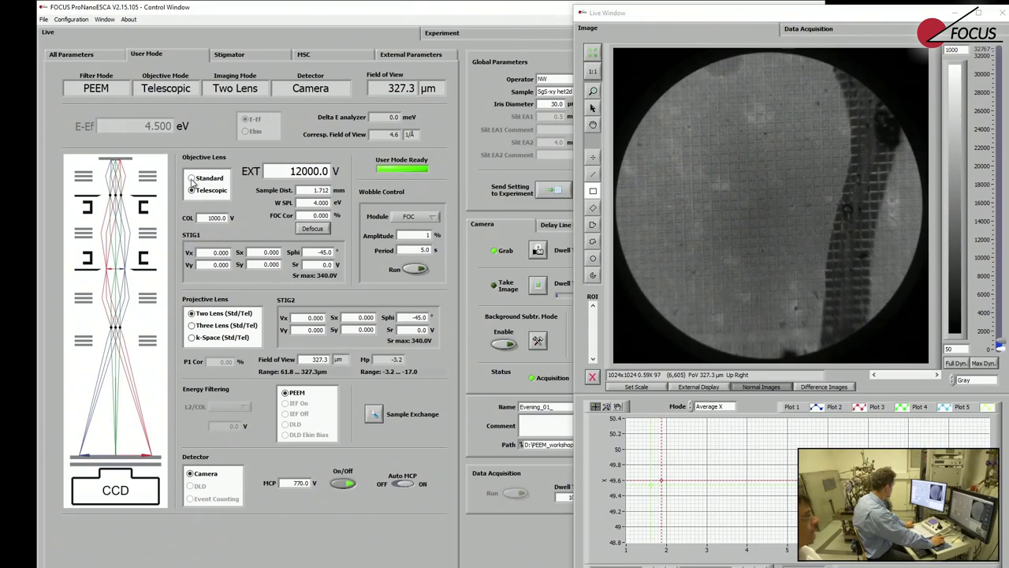
left_click(191, 178)
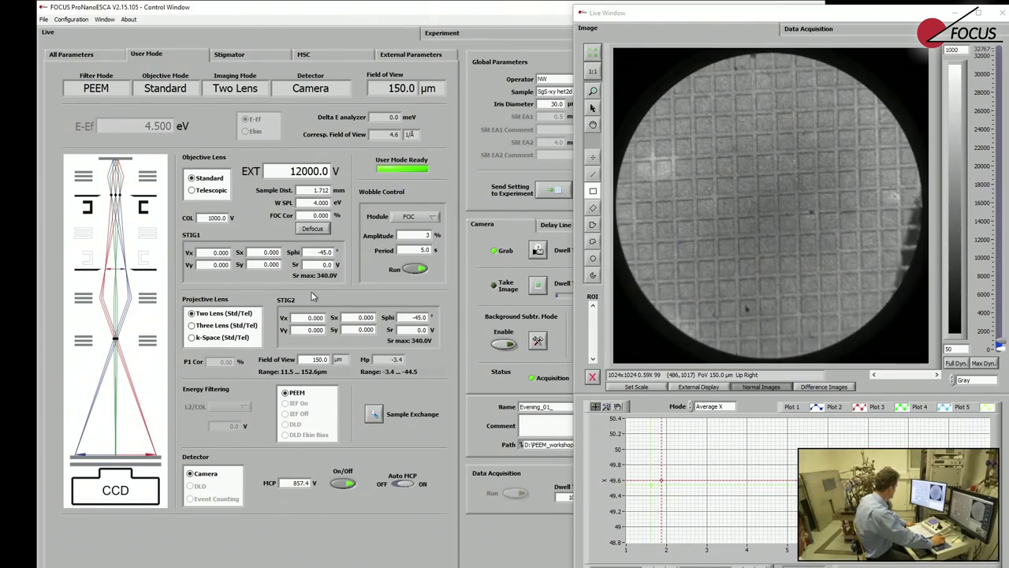
Set the field of view to 70.0 µm and restart the focus wobble.
triple_click(318, 359)
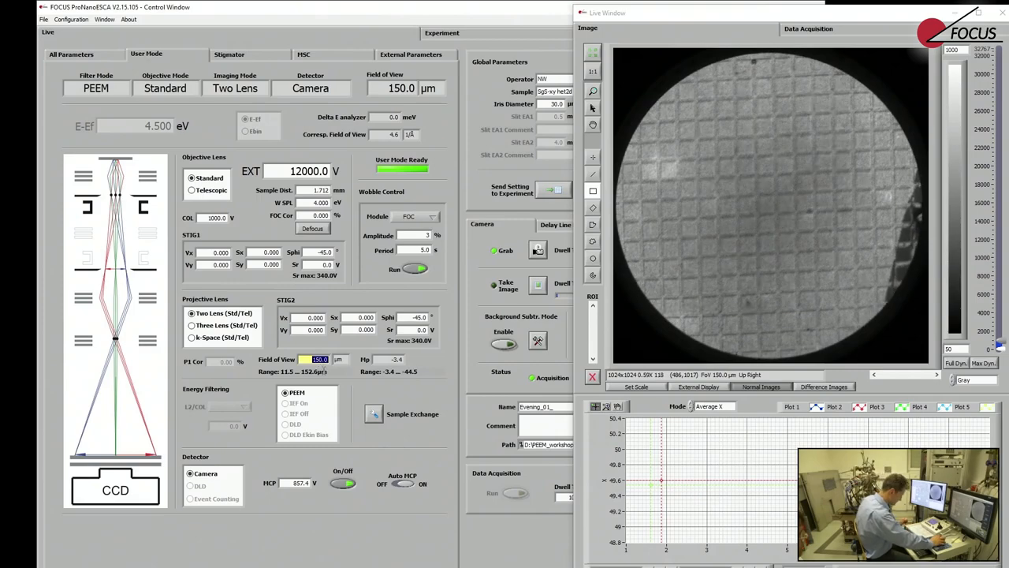
type("70.0")
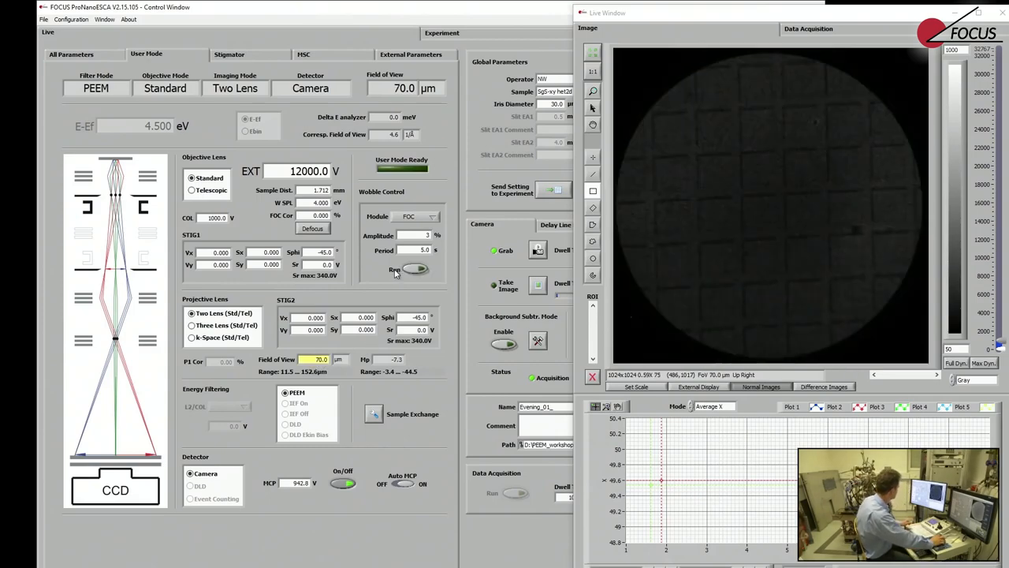
left_click(416, 269)
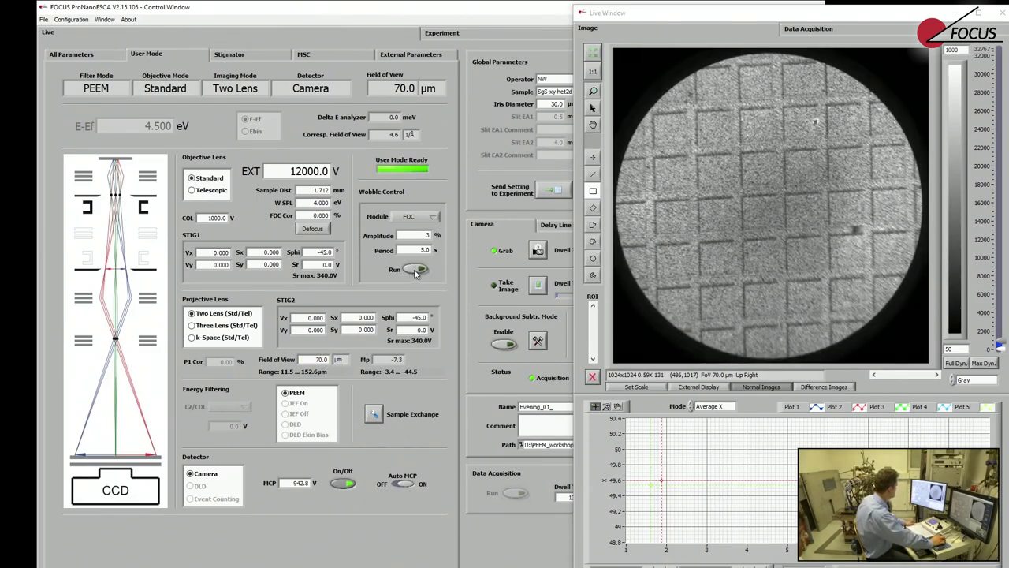
left_click(414, 268)
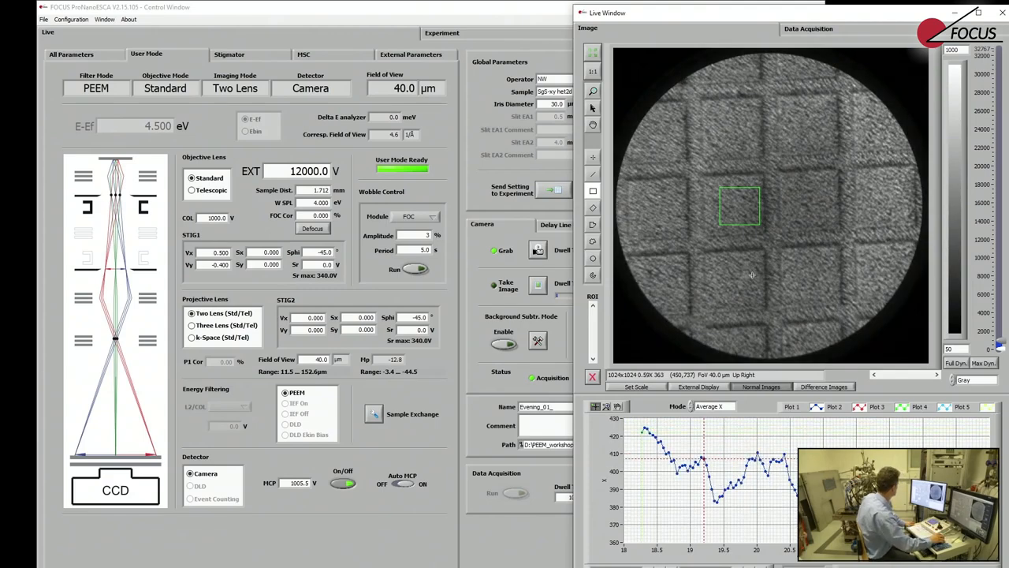
Autoscale both axes of the MSC Aperture graph so the 150 µm aperture is centred.
left_click(303, 54)
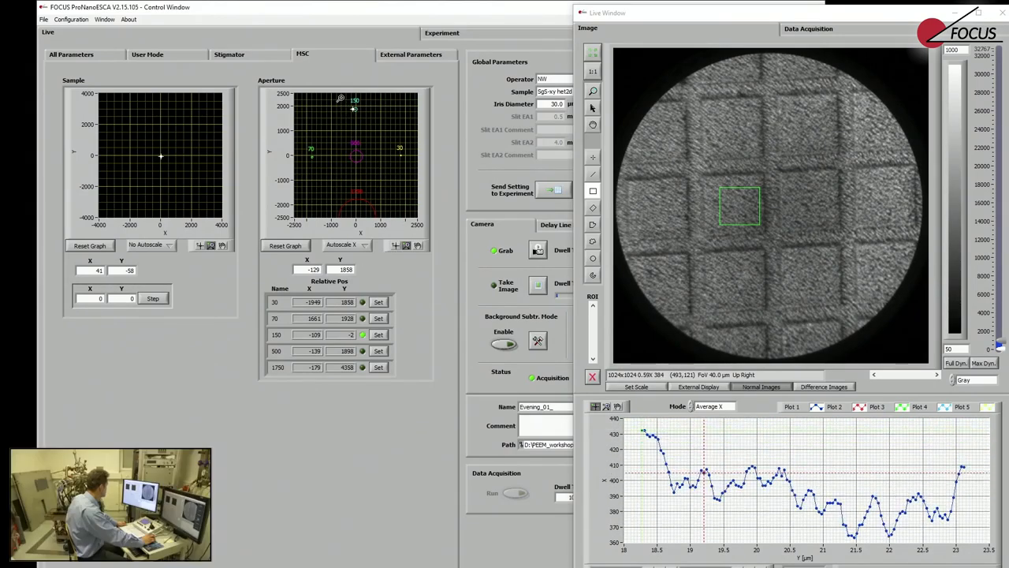
left_click(345, 245)
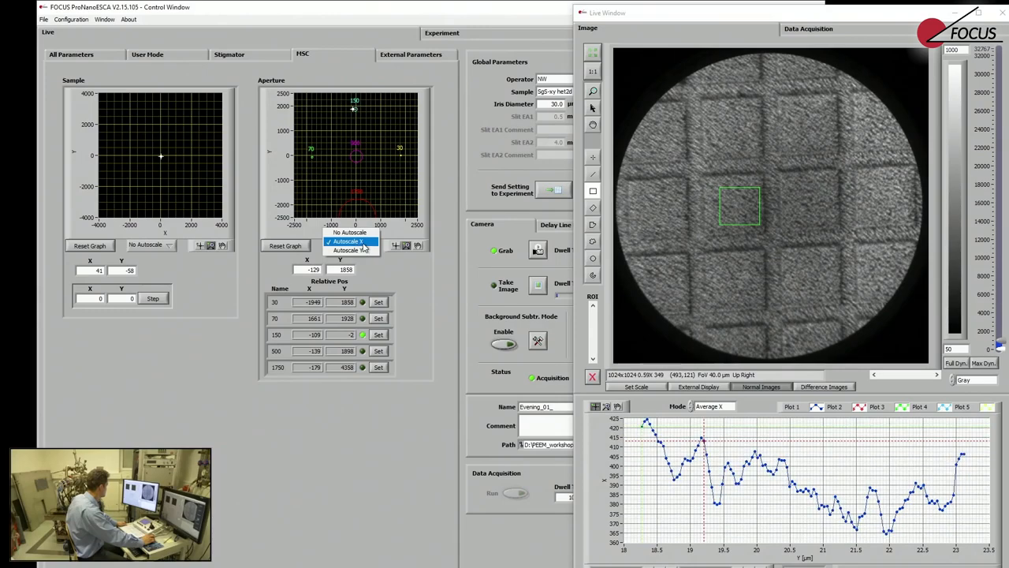
left_click(348, 241)
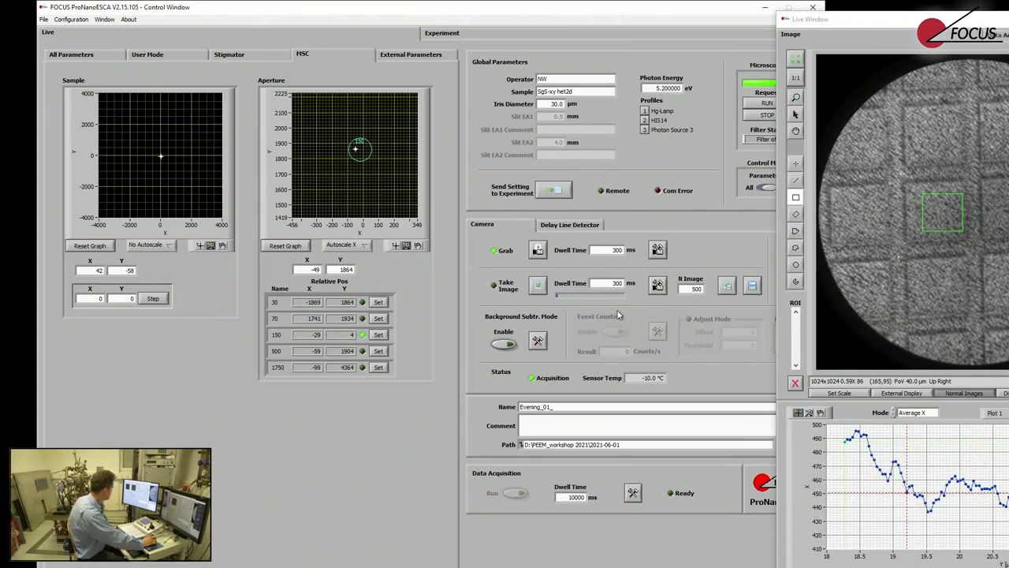
Apply the 150 aperture preset with Set, shifting the aperture to -58, 1817.
left_click(536, 285)
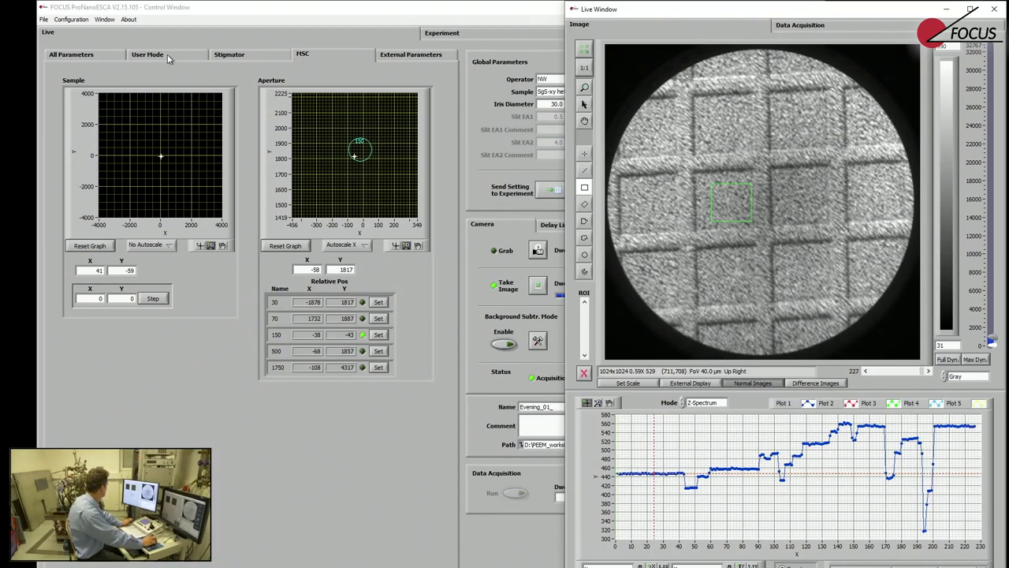
Show the User Mode lens column settings for two-lens PEEM at 40 µm field.
left_click(146, 54)
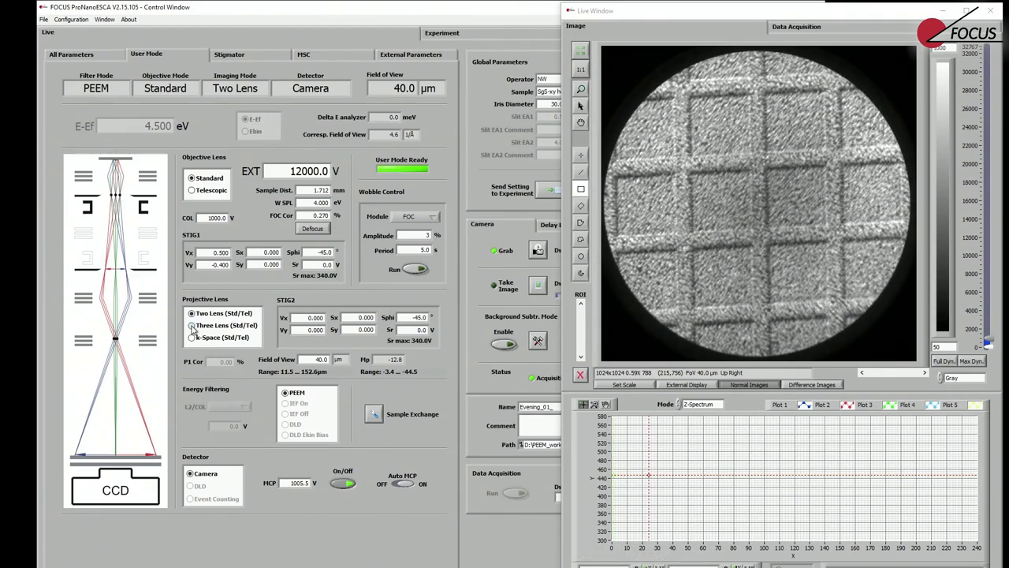
Select Three Lens (Std/Tel) projection, giving a 30.6 µm field of view.
left_click(192, 324)
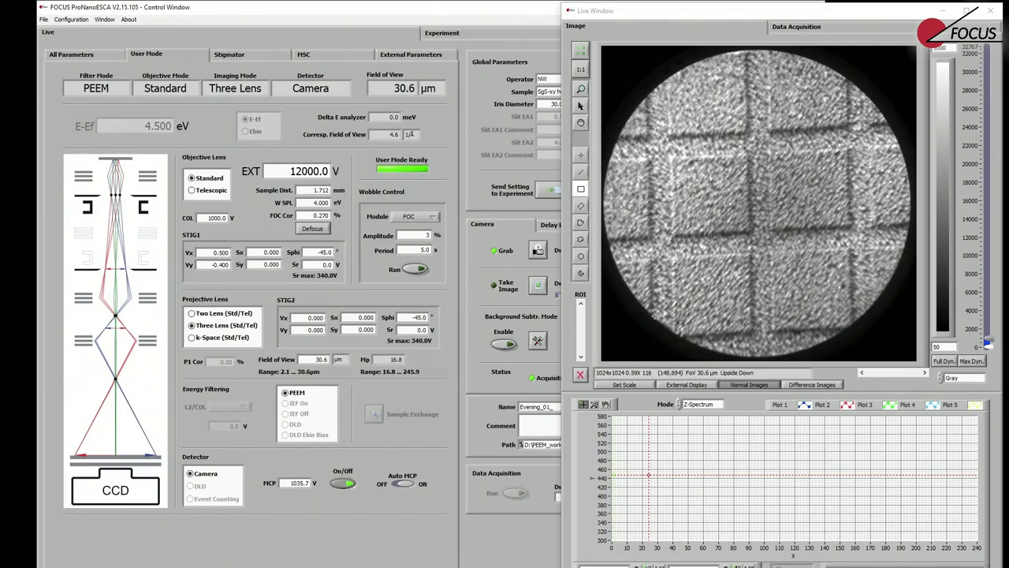
Clear the Objective Lens FOC Cor value back to 0.000 %.
left_click(319, 215)
type("0.000")
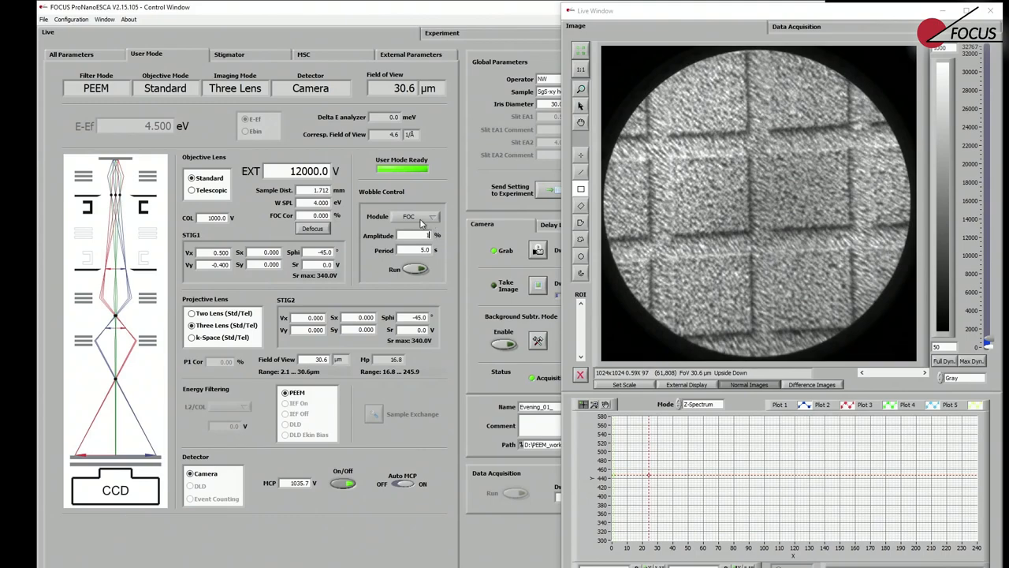
Run the focus wobble and enter a new Stigmator 1 Vx value (0.600 typed).
left_click(415, 269)
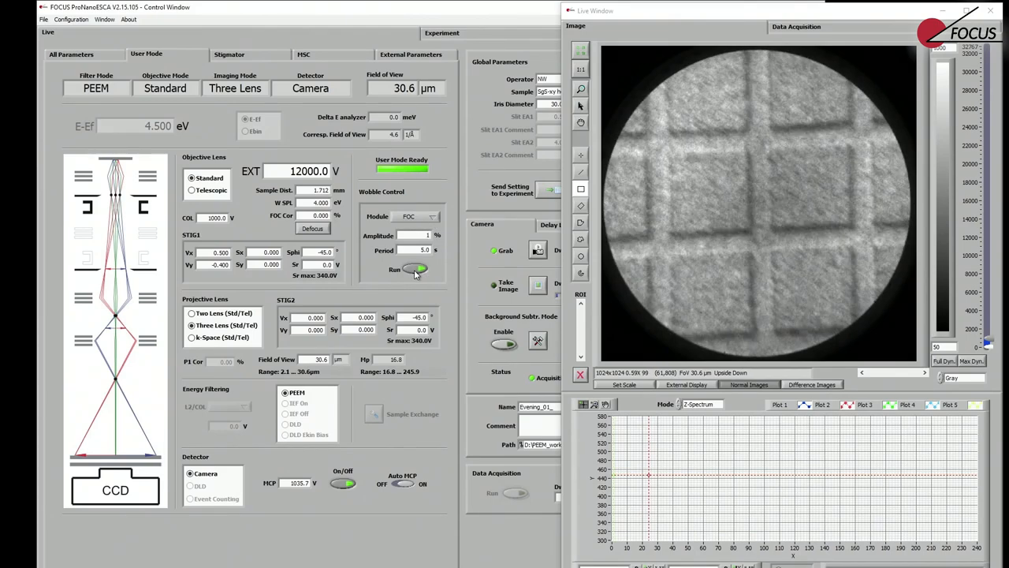
left_click(418, 269)
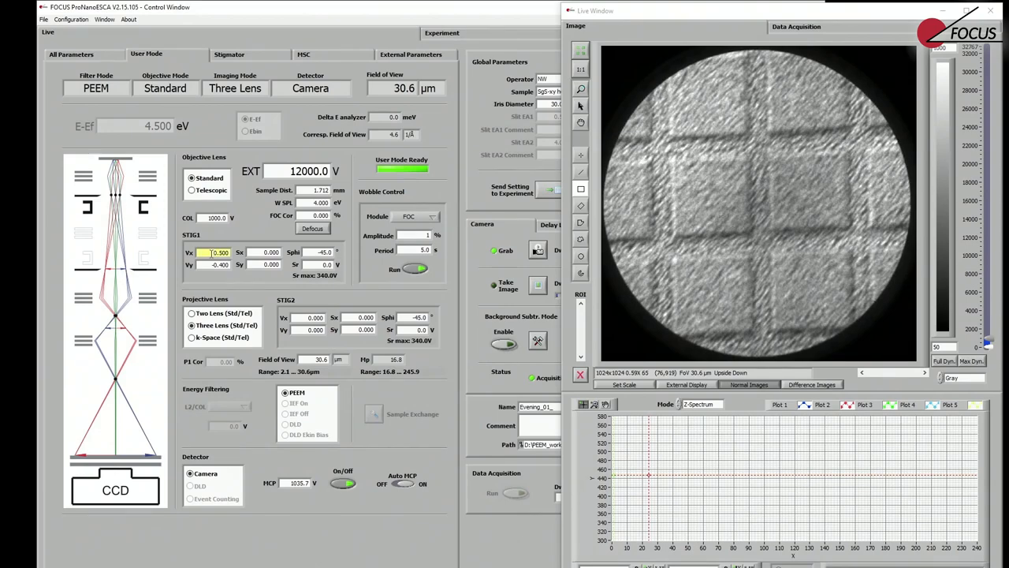
type("0.600")
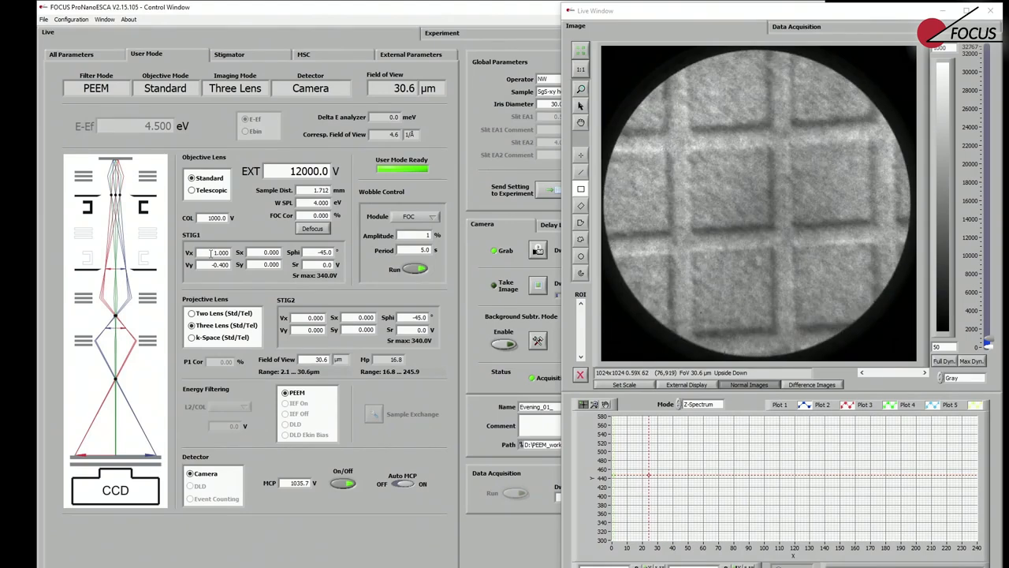
Select a Stigmator 1 field to overwrite with the tuned correction values.
triple_click(220, 264)
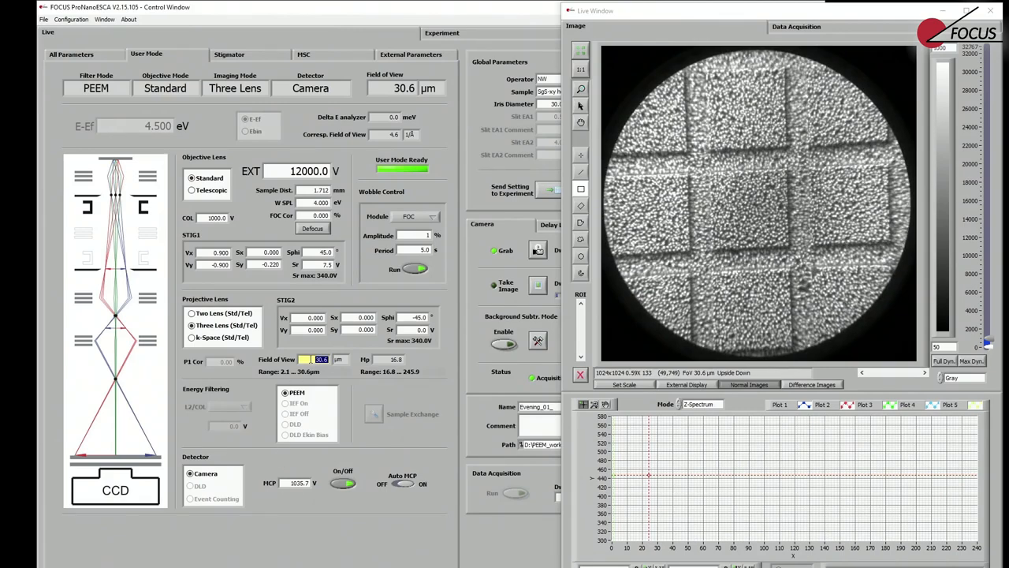
Enter 20.0 µm as the Projective Lens field of view.
type("20.0")
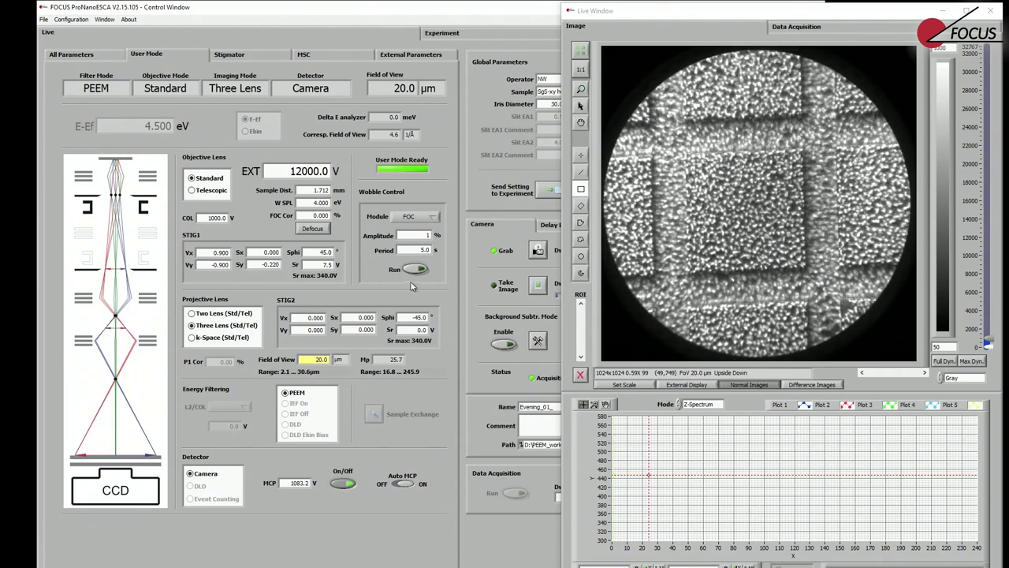
left_click(394, 269)
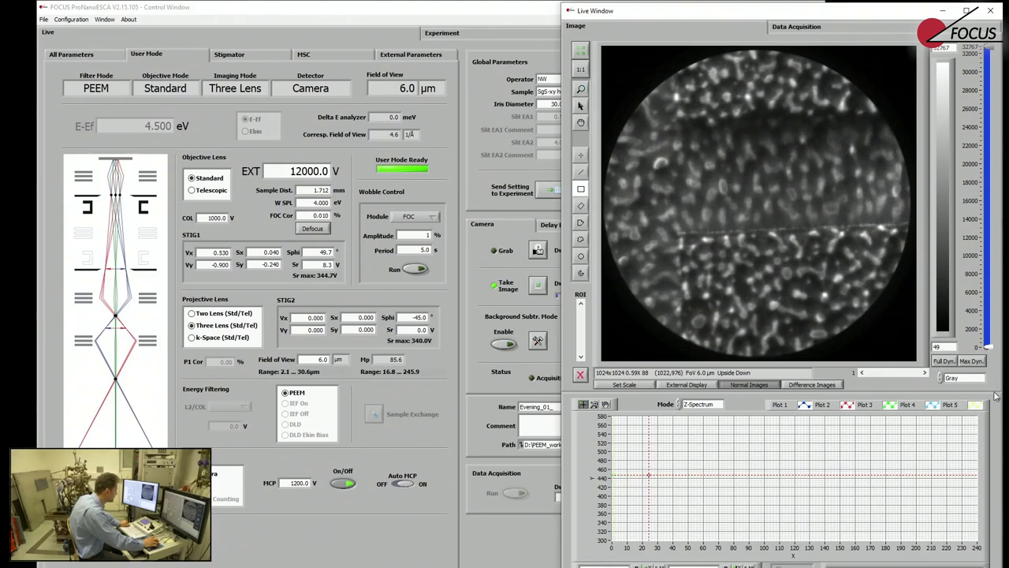
left_click(965, 378)
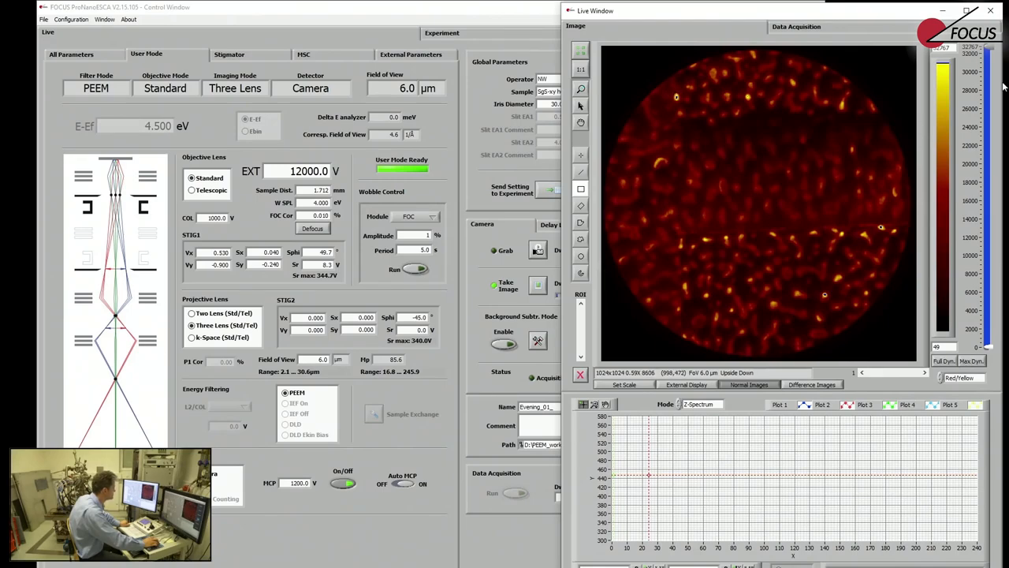
mouse_move(984, 92)
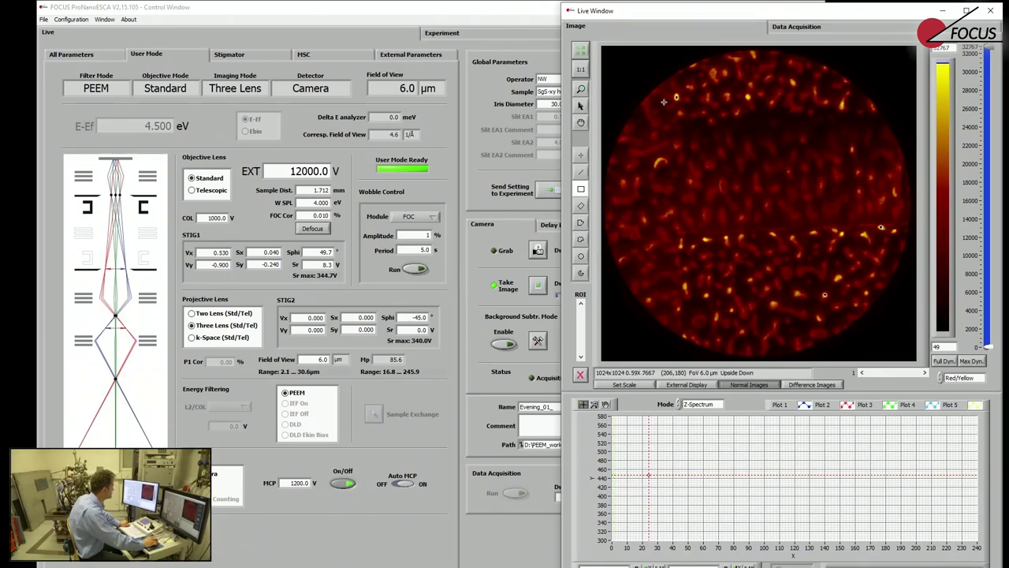
mouse_move(659, 95)
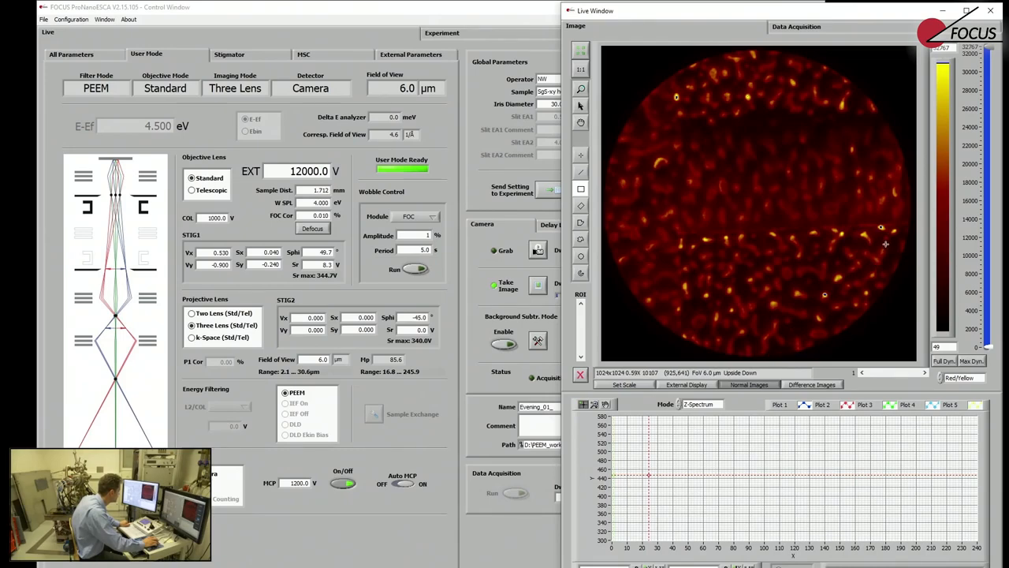
left_click(965, 378)
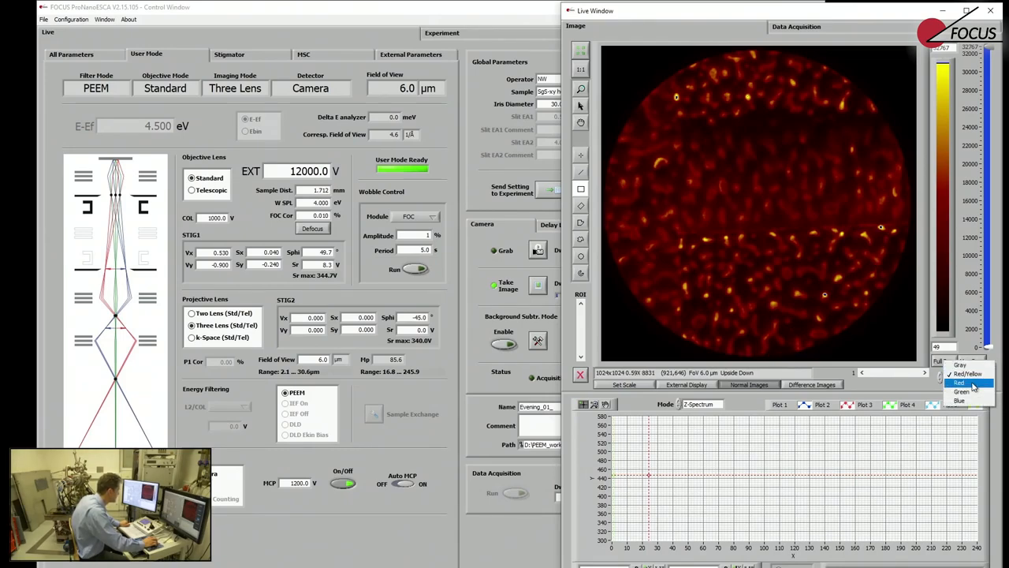
left_click(960, 364)
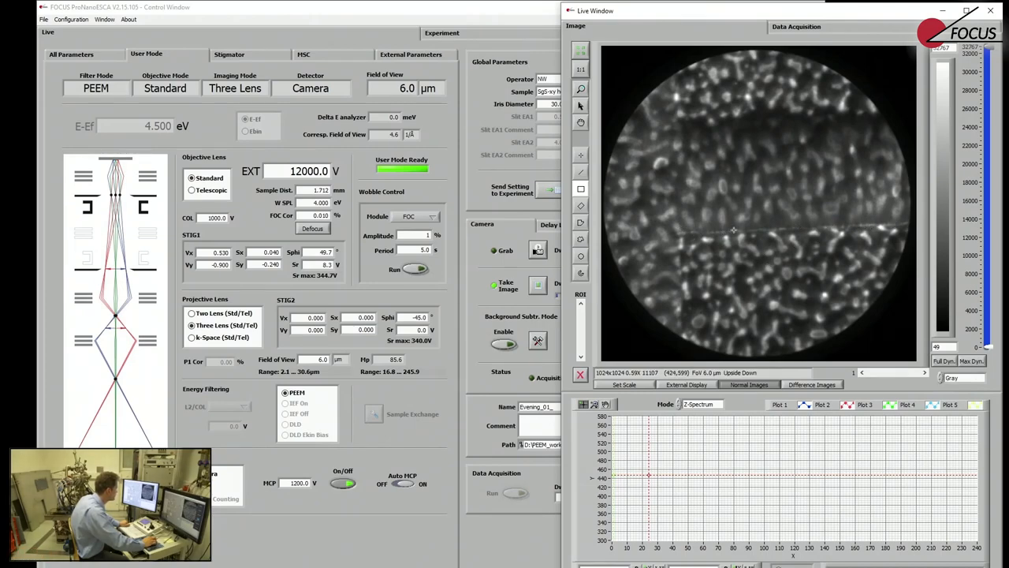
mouse_move(861, 222)
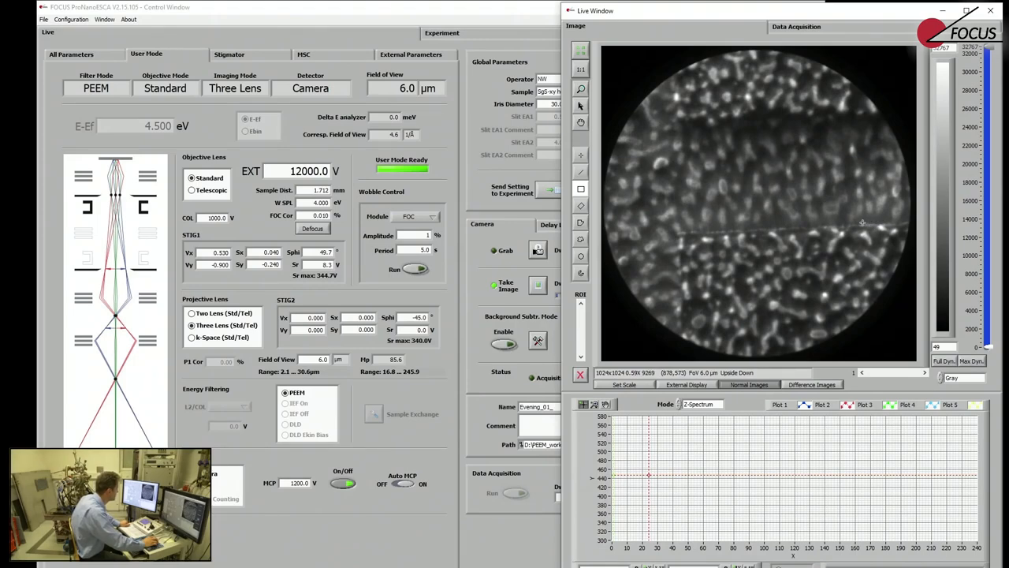
mouse_move(764, 227)
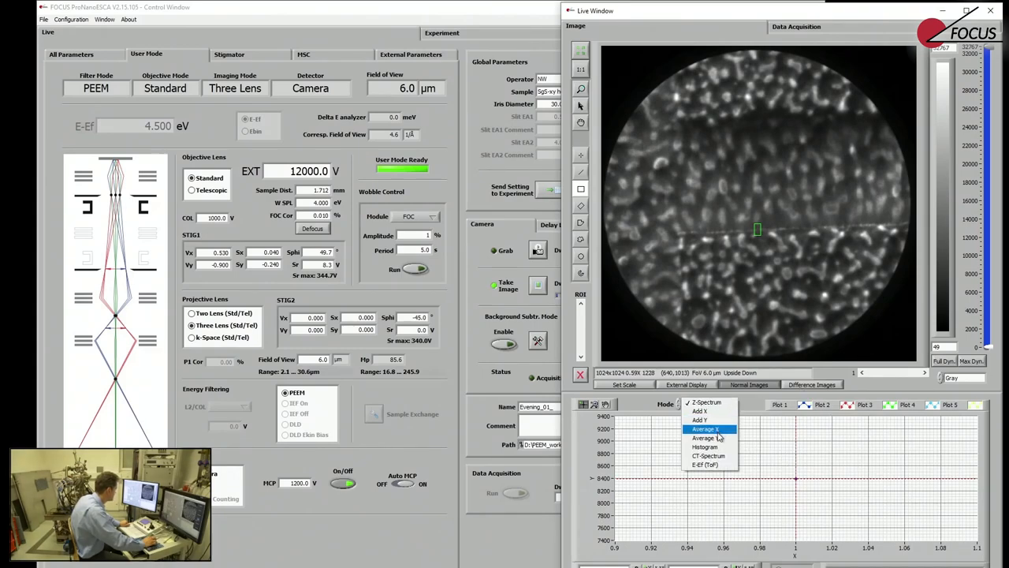
Plot an Average X intensity profile across the marked region of the line.
left_click(705, 429)
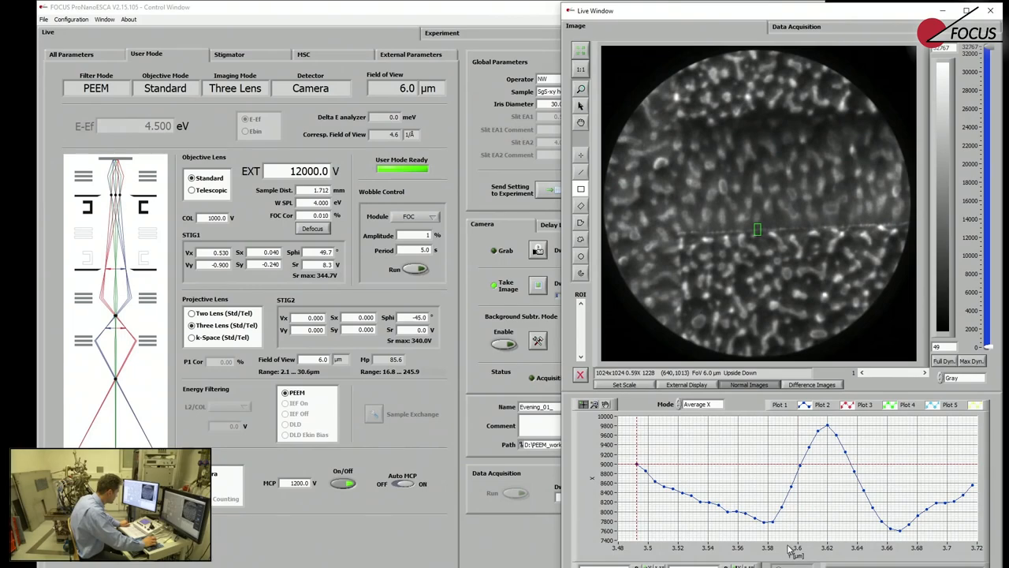
mouse_move(778, 537)
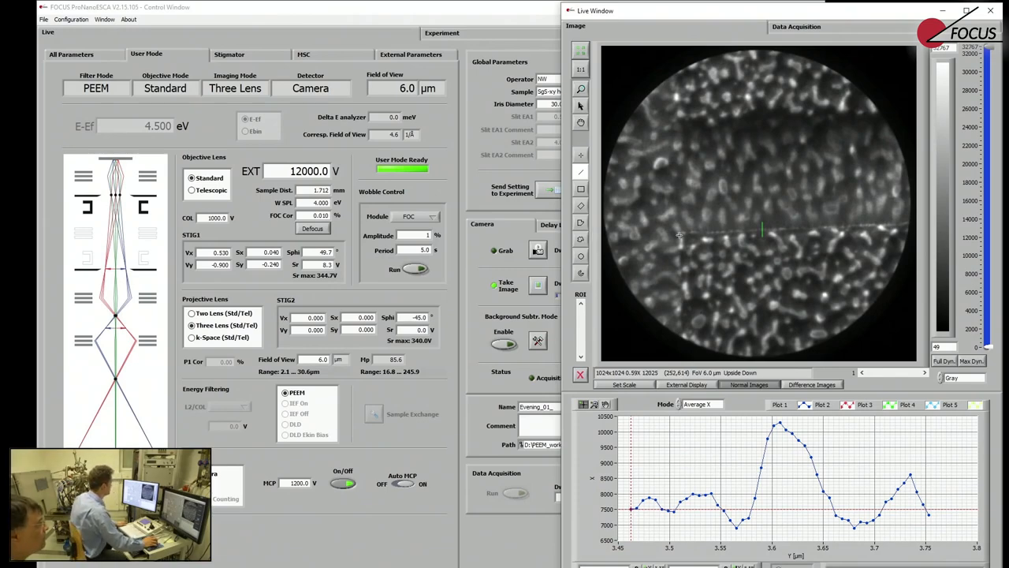
mouse_move(730, 250)
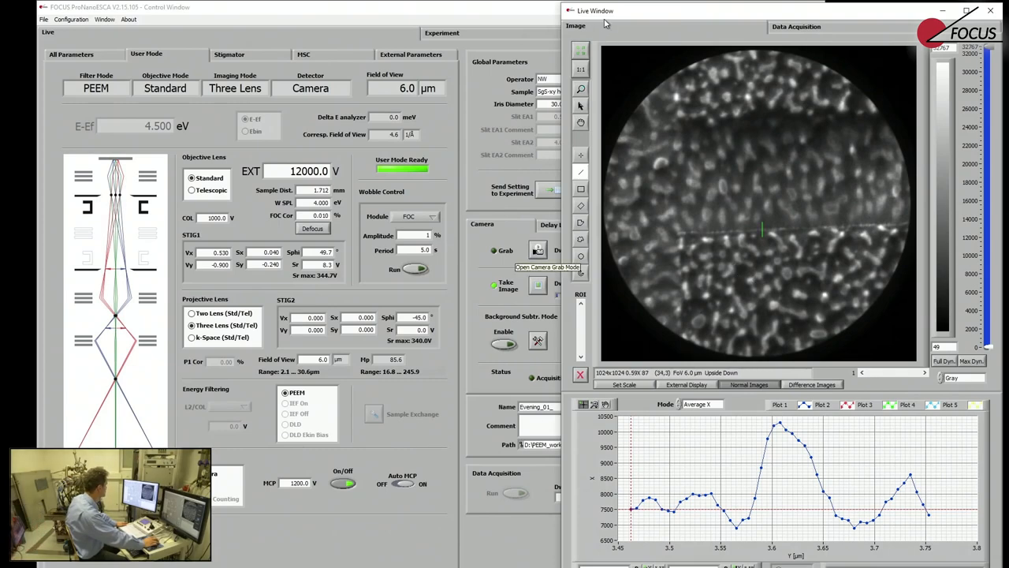
Drag the Live Window by its title bar further to the right.
left_click_drag(595, 10, 707, 15)
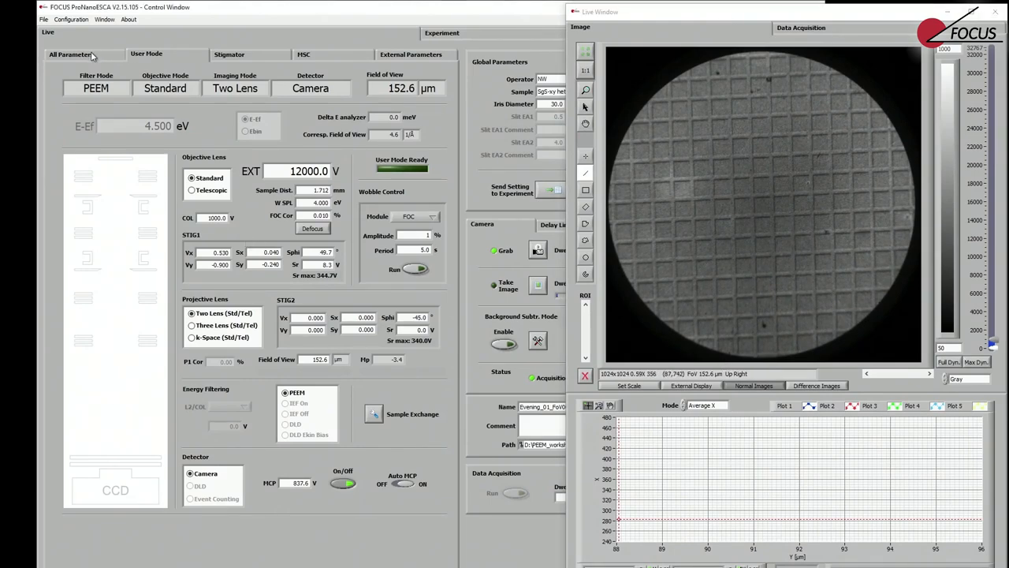
Show the All Parameters page listing every instrument parameter.
left_click(70, 54)
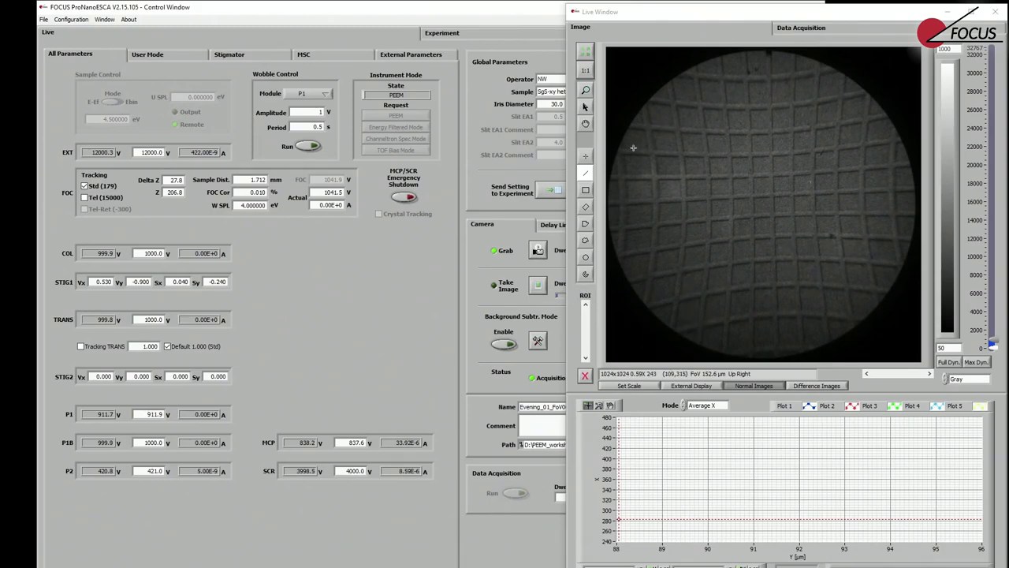
mouse_move(627, 278)
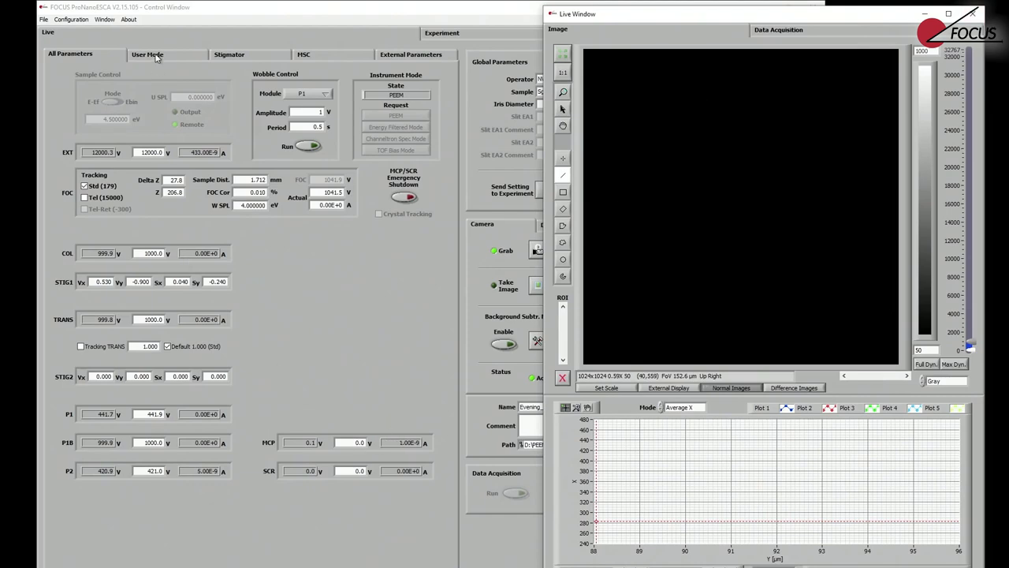
Return to the User Mode lens overview and apply a 70 µm field of view.
left_click(147, 54)
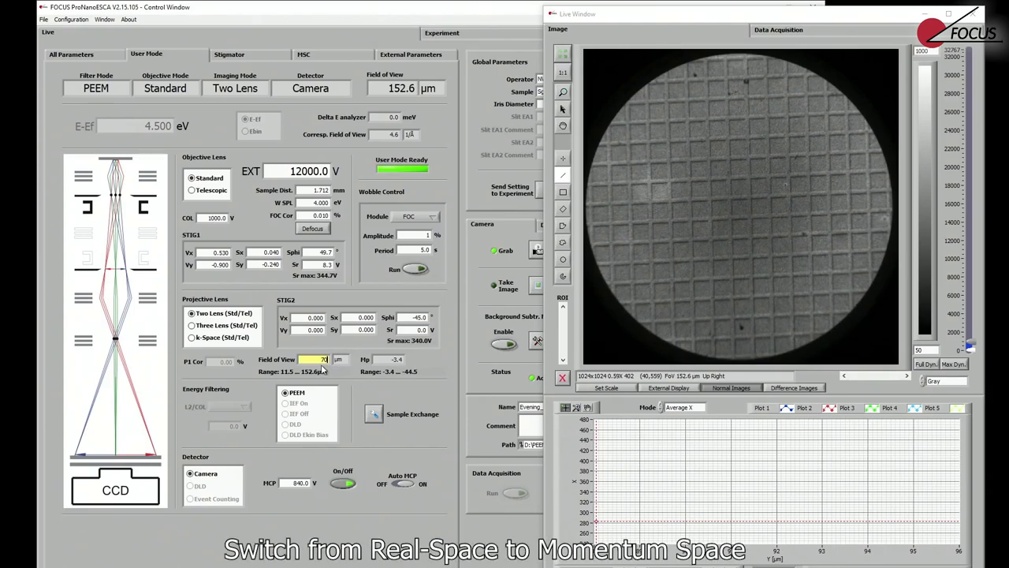
left_click(315, 359)
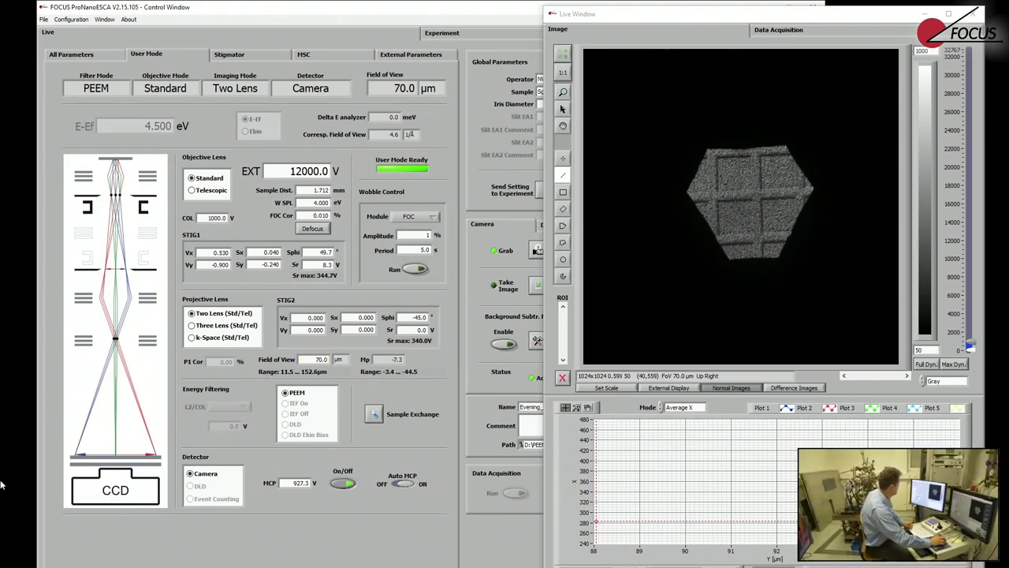
mouse_move(106, 363)
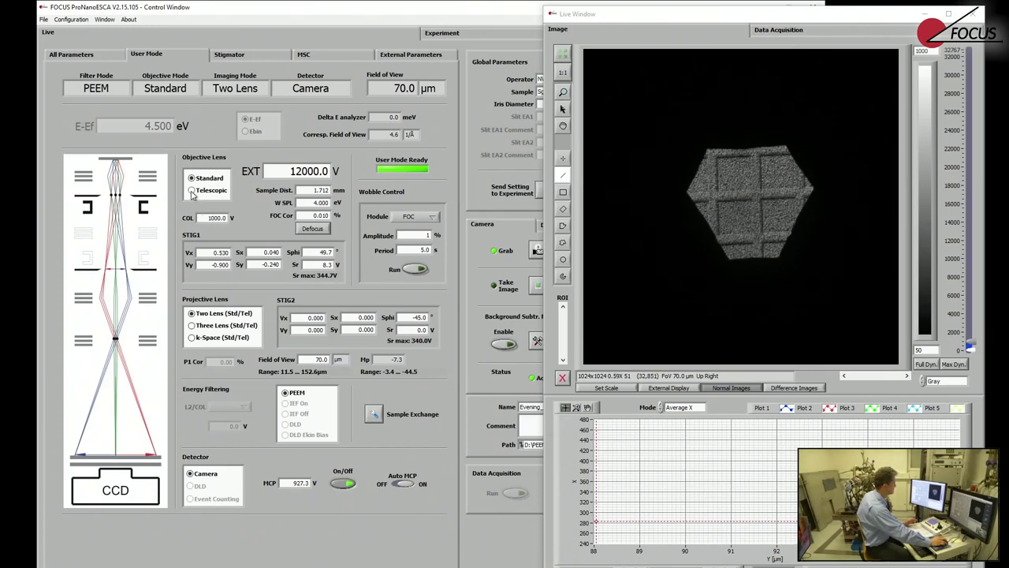
Set the objective lens to Telescopic mode, briefly trying Standard in between.
left_click(192, 190)
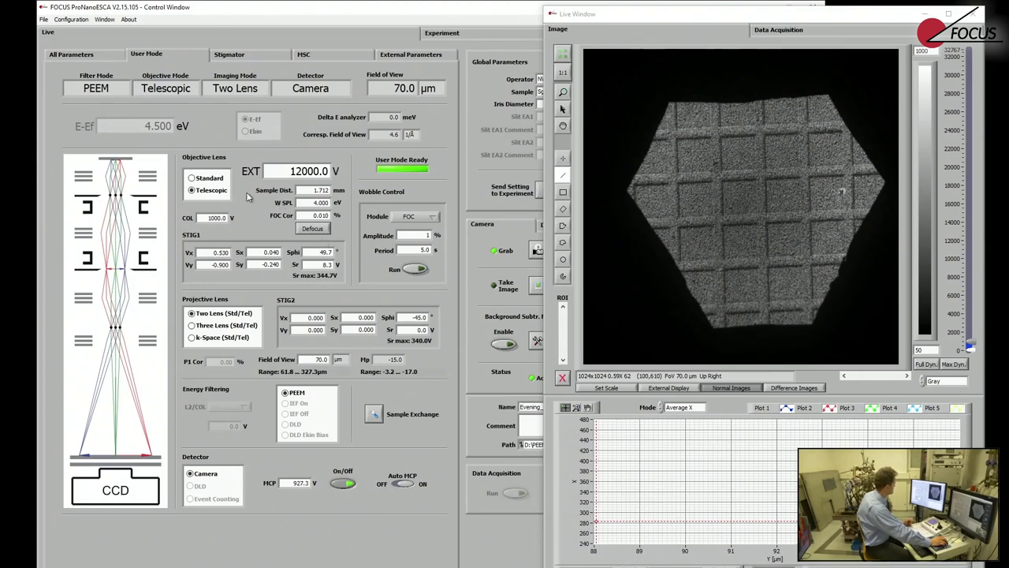
left_click(192, 177)
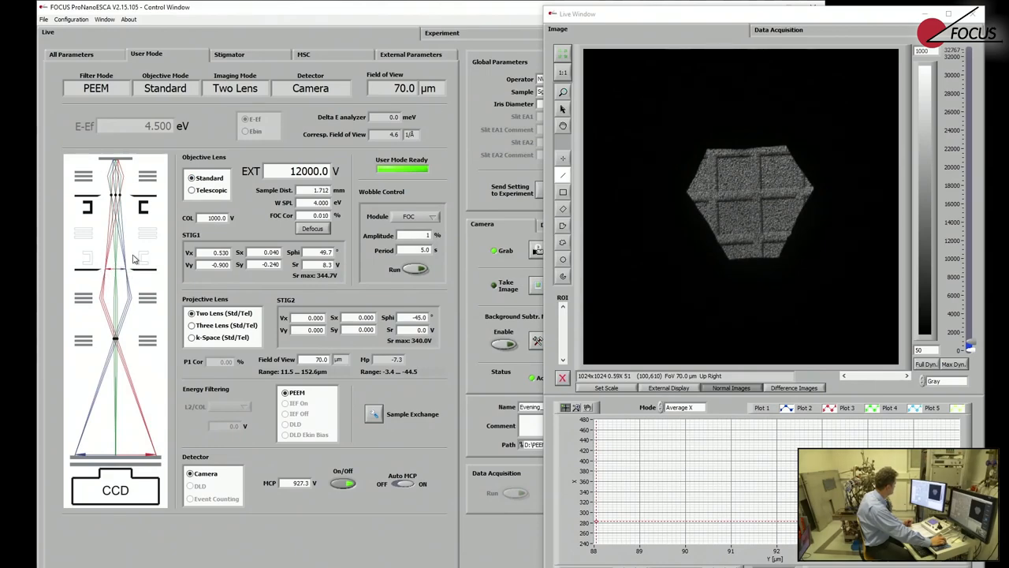
left_click(192, 190)
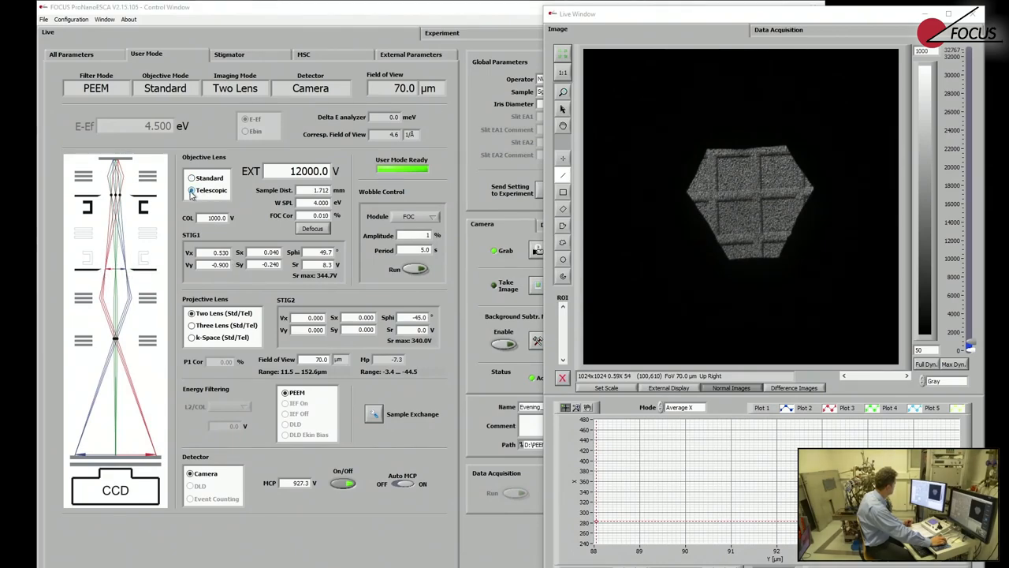
left_click(192, 191)
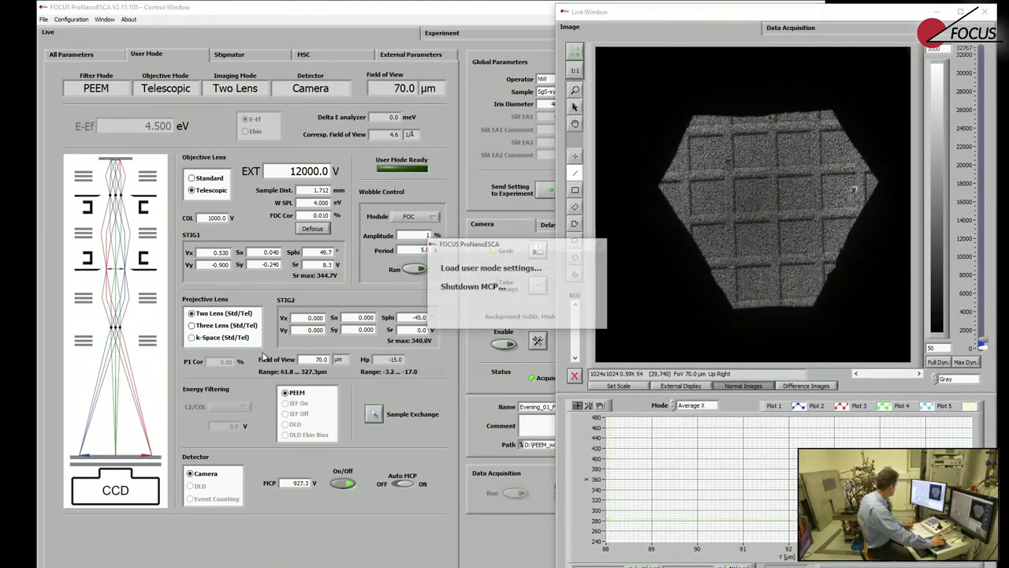
Switch the projective lens to k-Space (Std/Tel) and enter 630 V for the MCP.
left_click(191, 337)
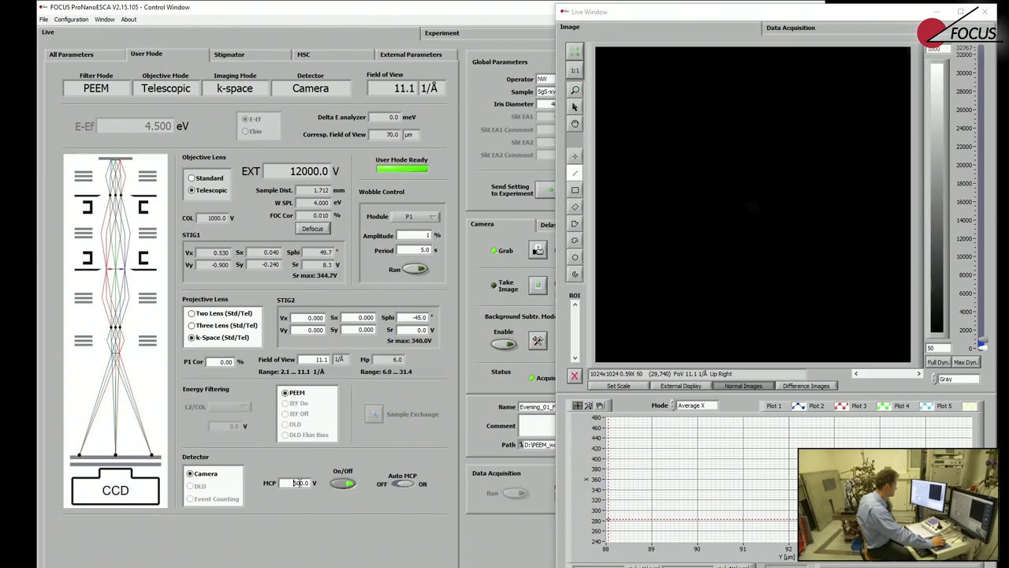
type("630.0")
left_click(313, 359)
type("2.1")
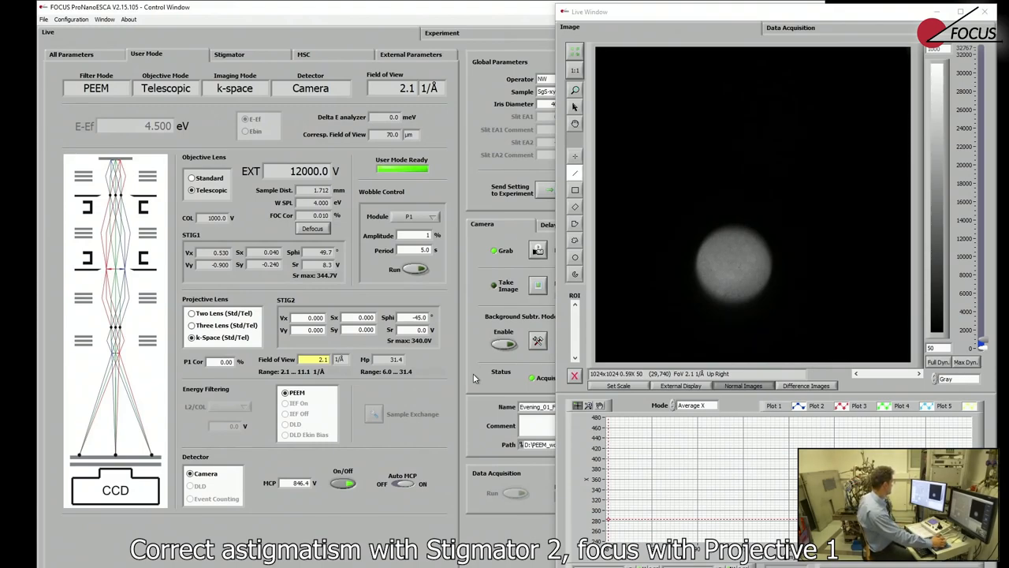
mouse_move(281, 160)
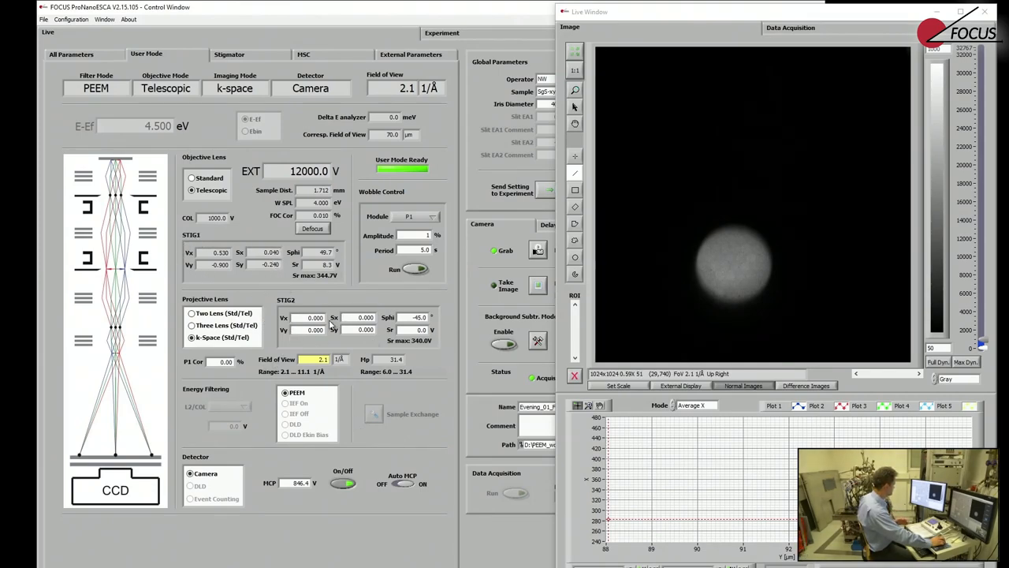
Edit the Stigmator 2 Vx value and bring up the detailed stigmator controls.
triple_click(315, 316)
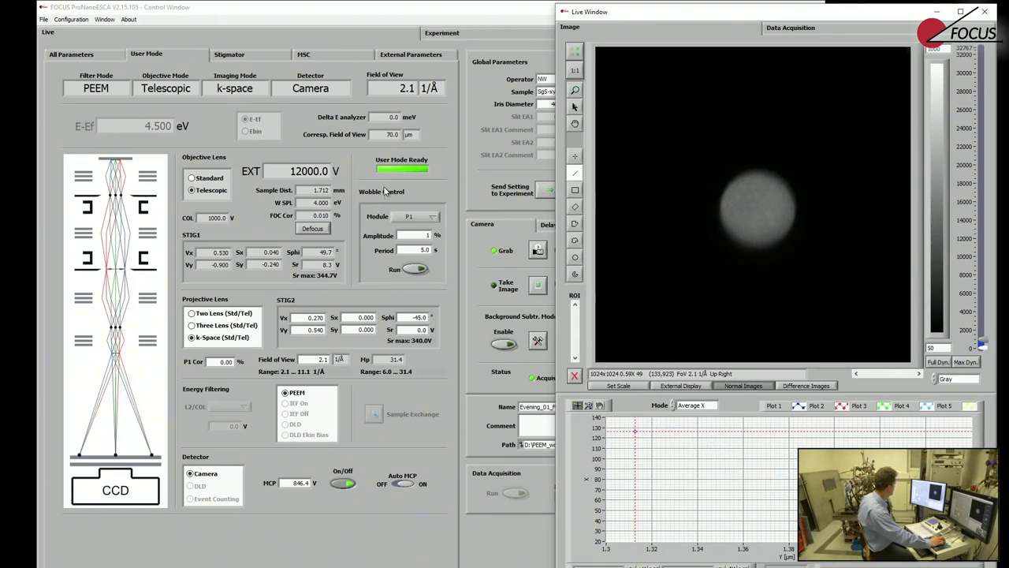
left_click(229, 53)
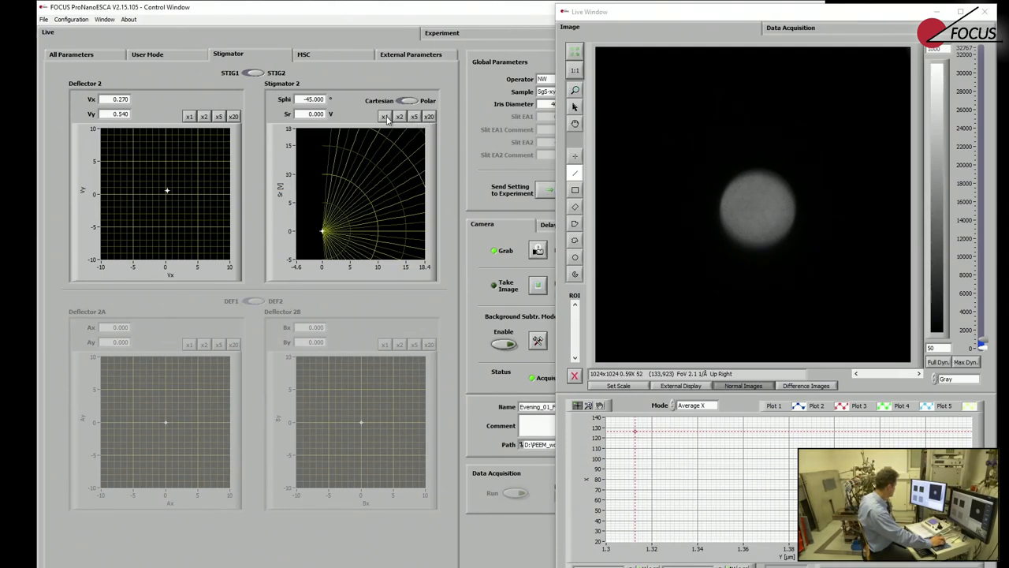
Toggle Stigmator 2 to Cartesian Sx/Sy display, checking User Mode before returning.
left_click(409, 100)
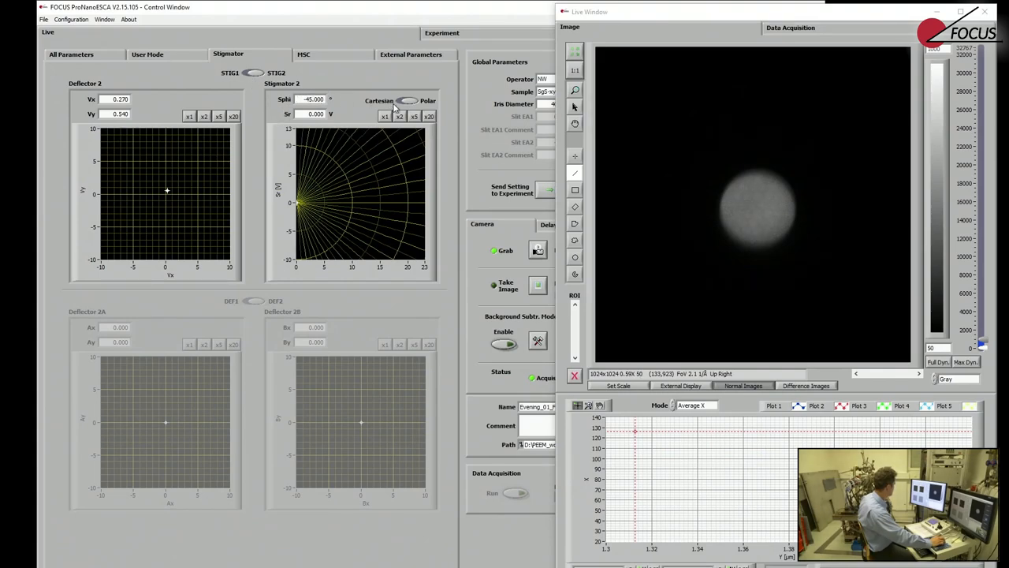
left_click(408, 100)
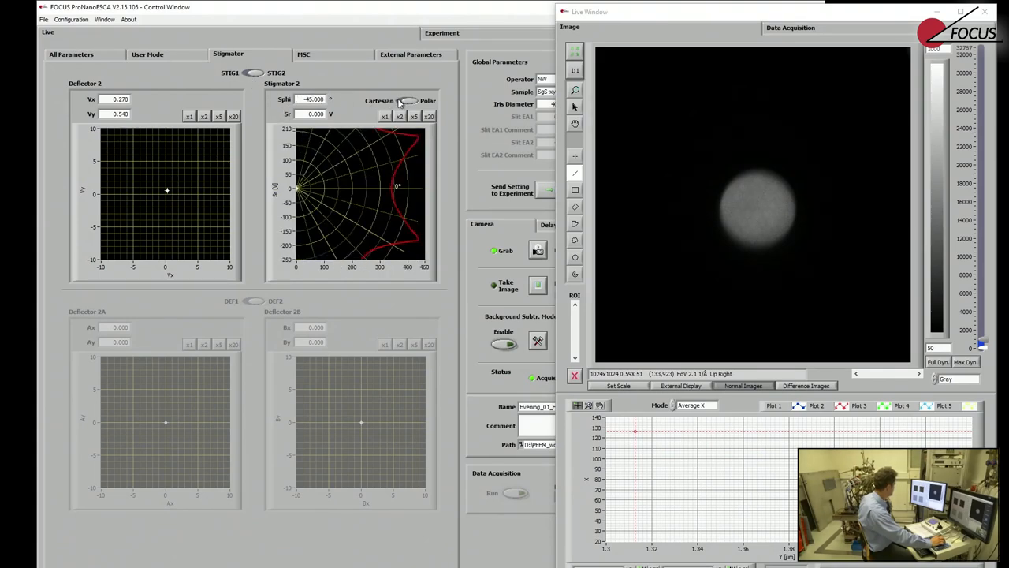
left_click(409, 100)
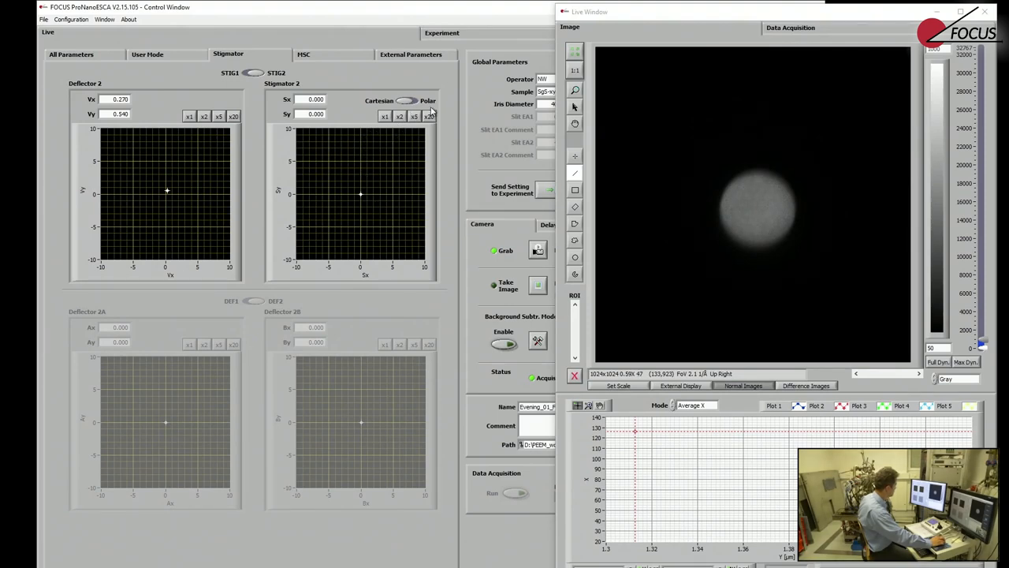
left_click(147, 53)
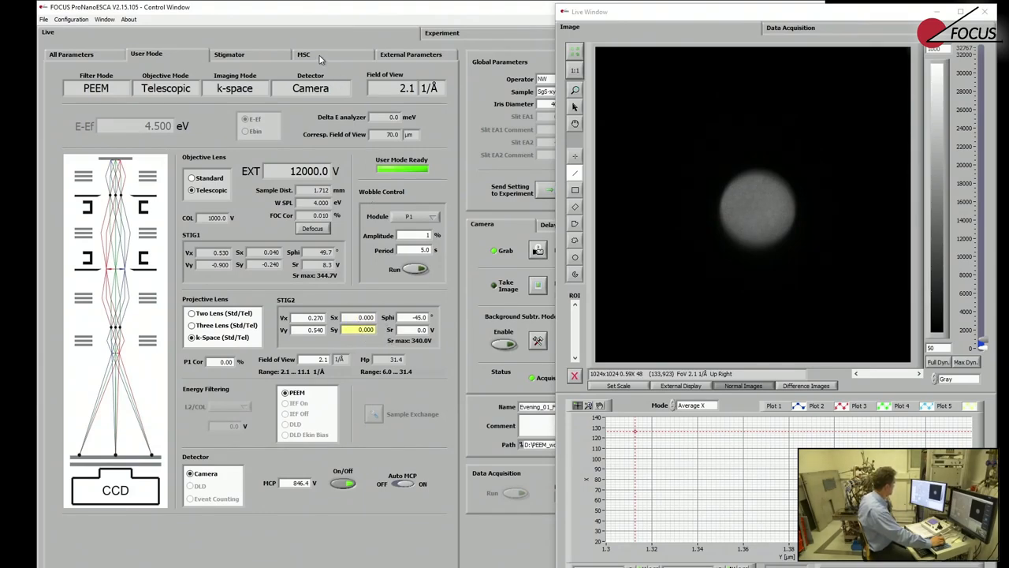
left_click(227, 54)
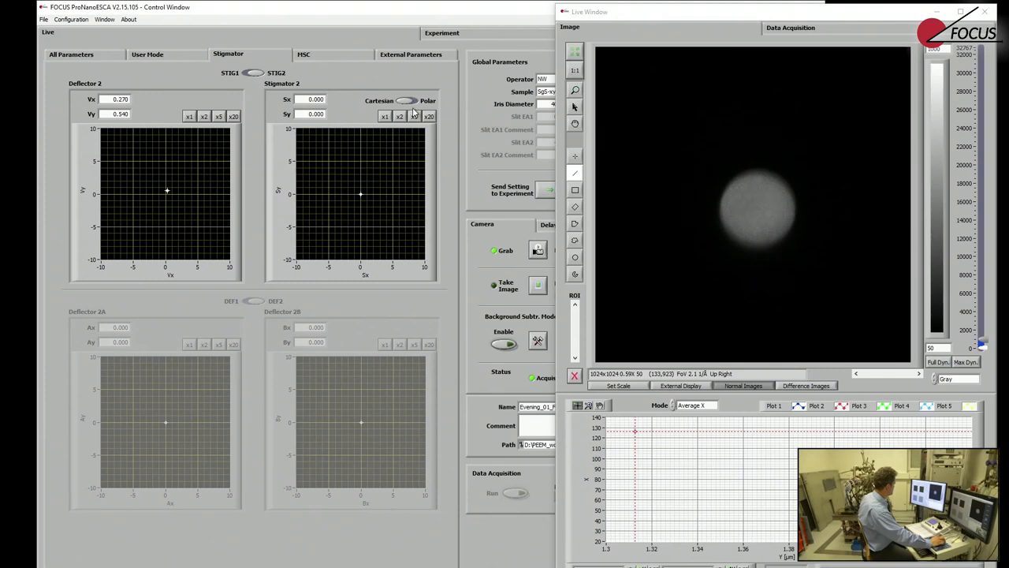
Switch the Stigmator 2 display back to polar angle and amplitude.
left_click(408, 100)
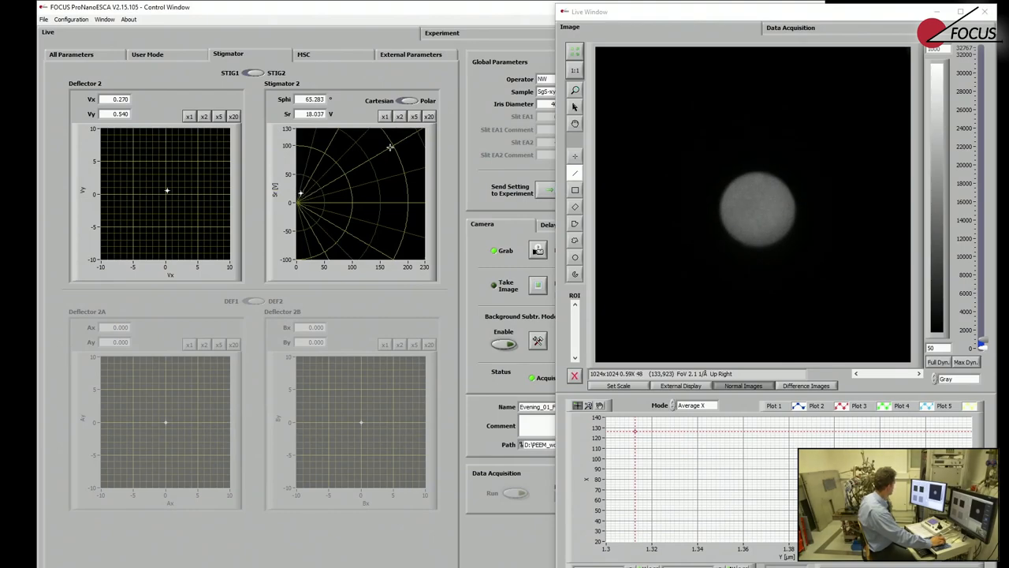
Return to the User Mode overview and edit the Stigmator 2 Sy value.
left_click(147, 54)
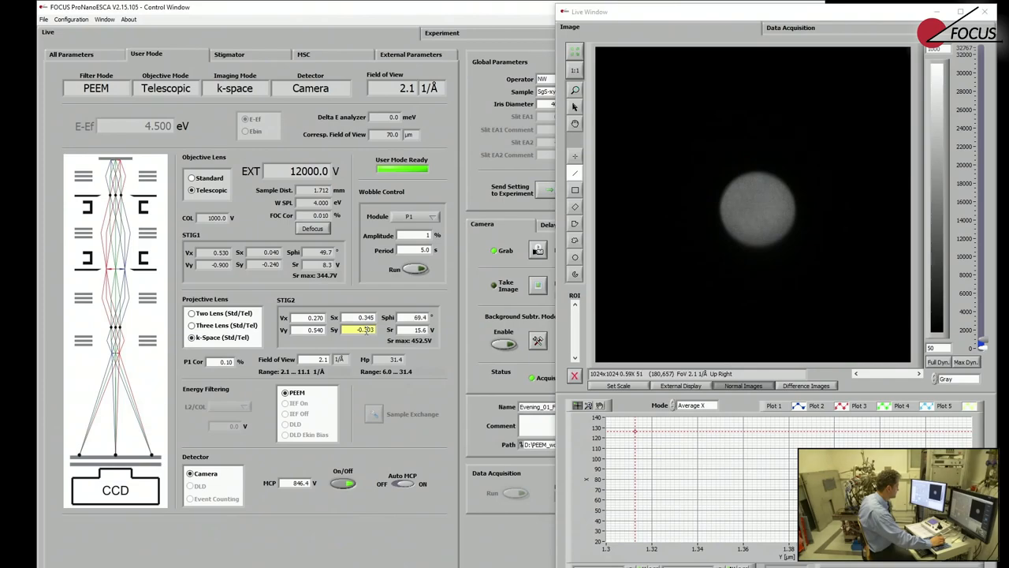
left_click(225, 361)
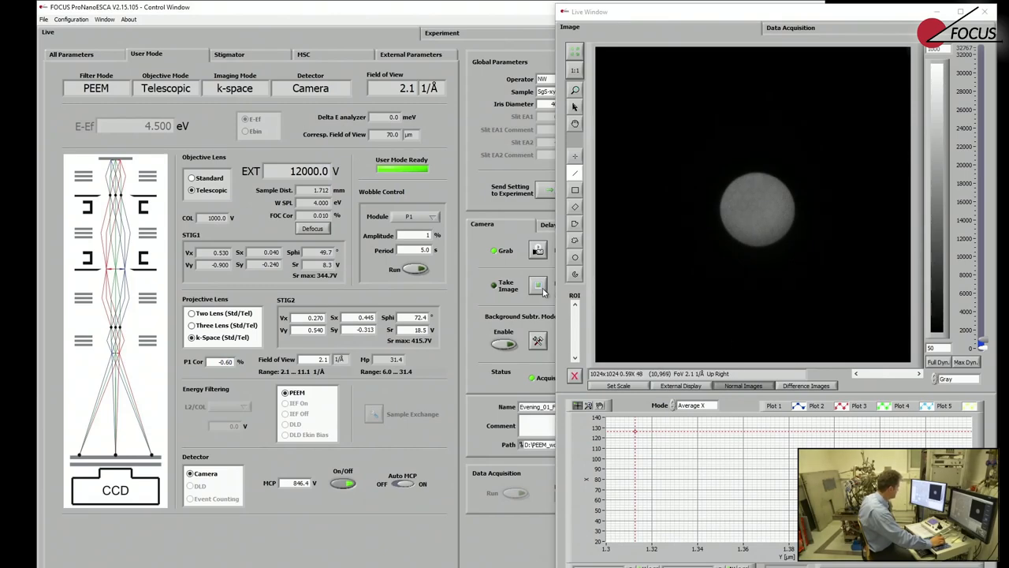
Capture a k-space image of the aperture with Take Image.
left_click(537, 285)
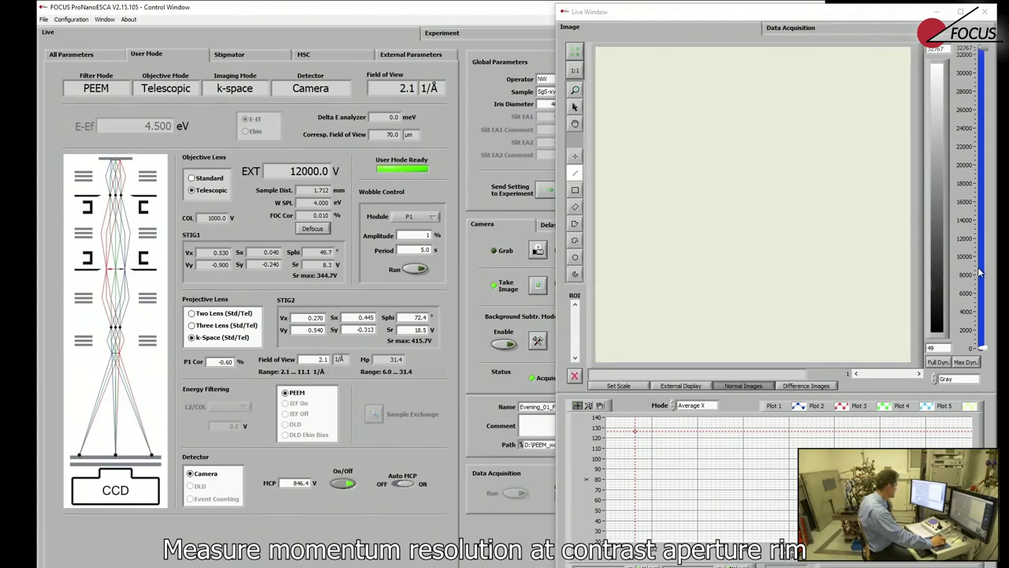
mouse_move(721, 431)
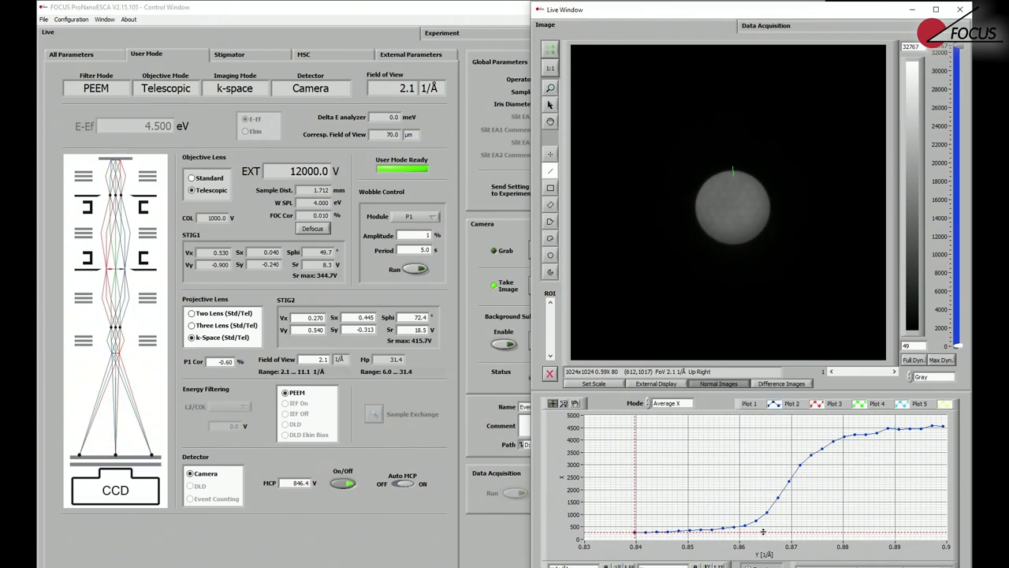
mouse_move(749, 552)
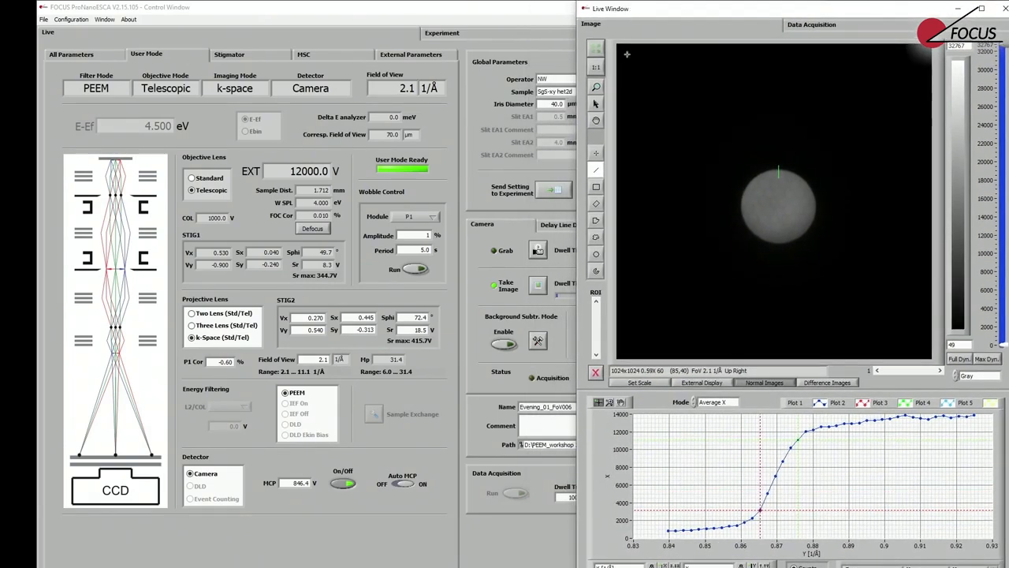
Operate the image window controls to begin profiling a rectangular region in the disc.
left_click(538, 251)
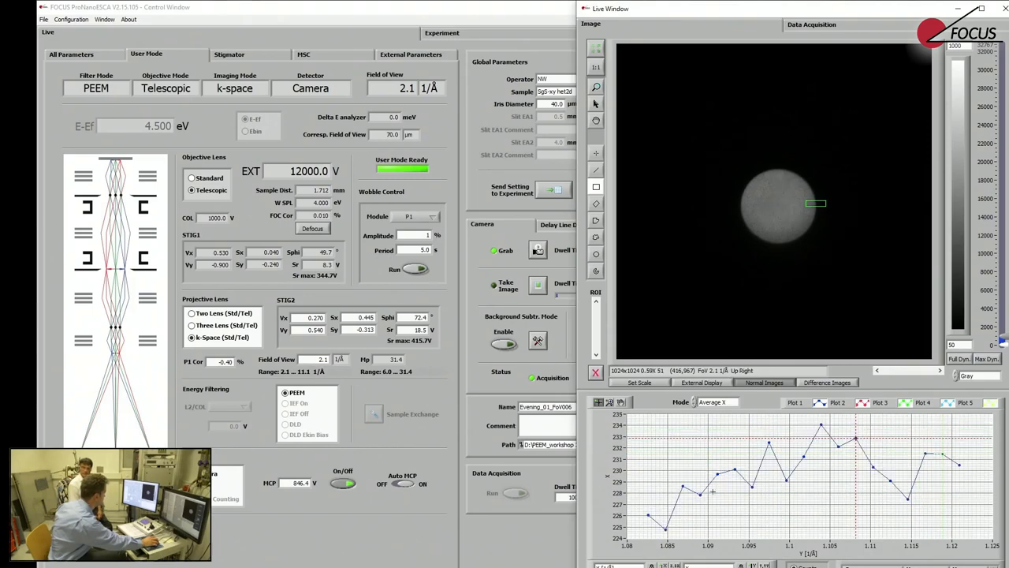
left_click(716, 402)
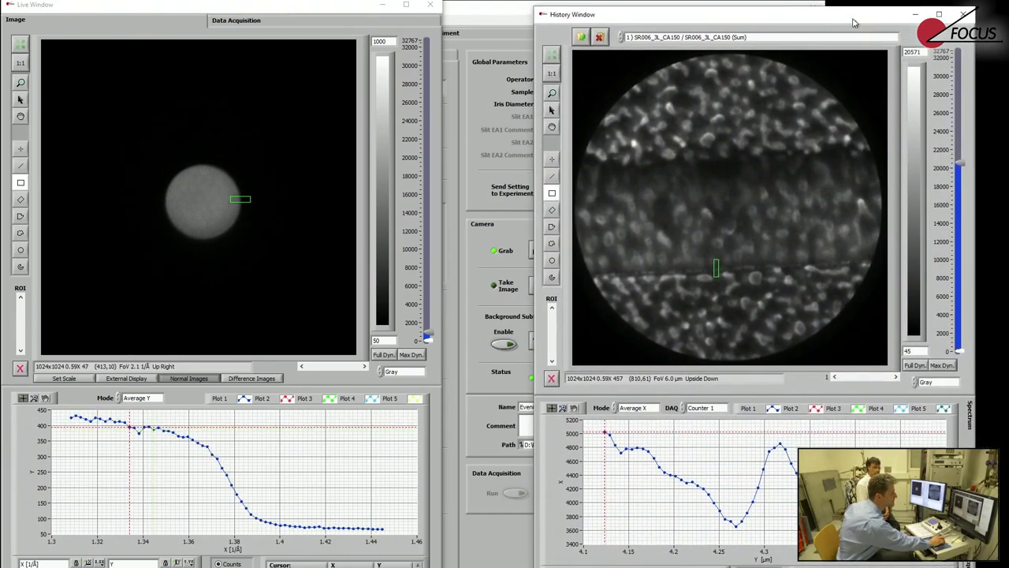
mouse_move(714, 141)
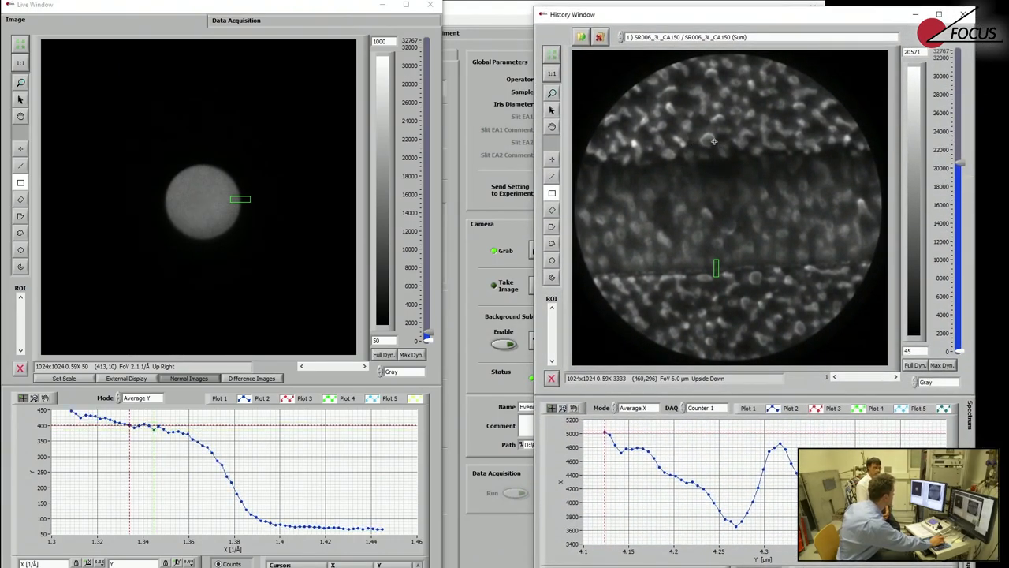